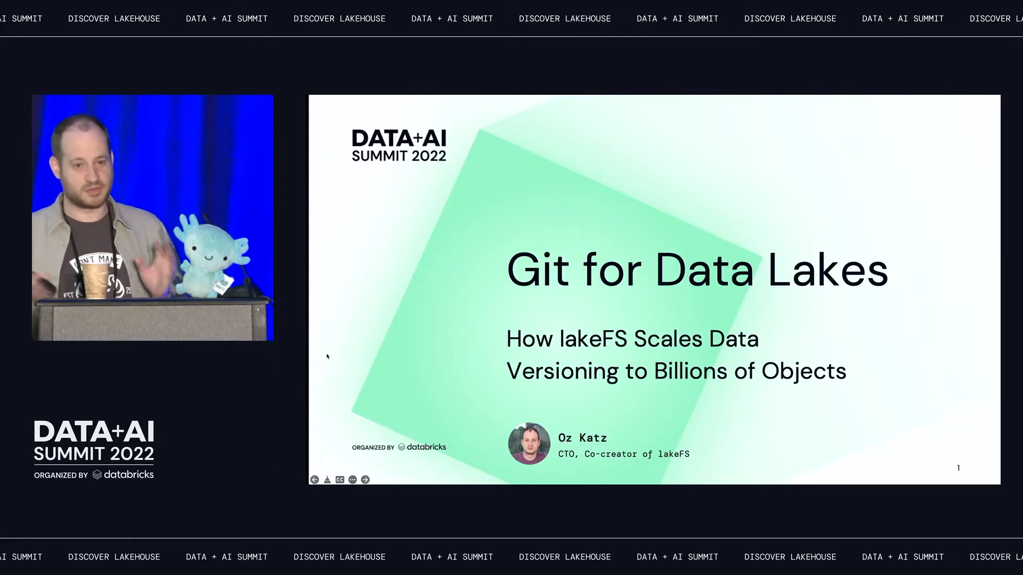
Step: Advance through the presentation slides until the demo slide is reached
{"action": "left_click", "coordinate": [364, 479]}
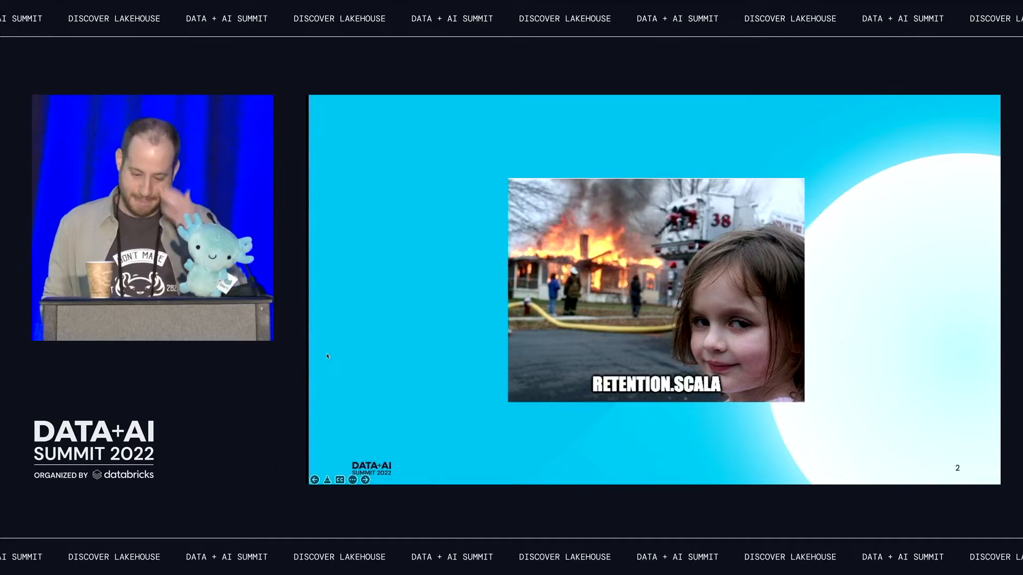
{"action": "left_click", "coordinate": [364, 479]}
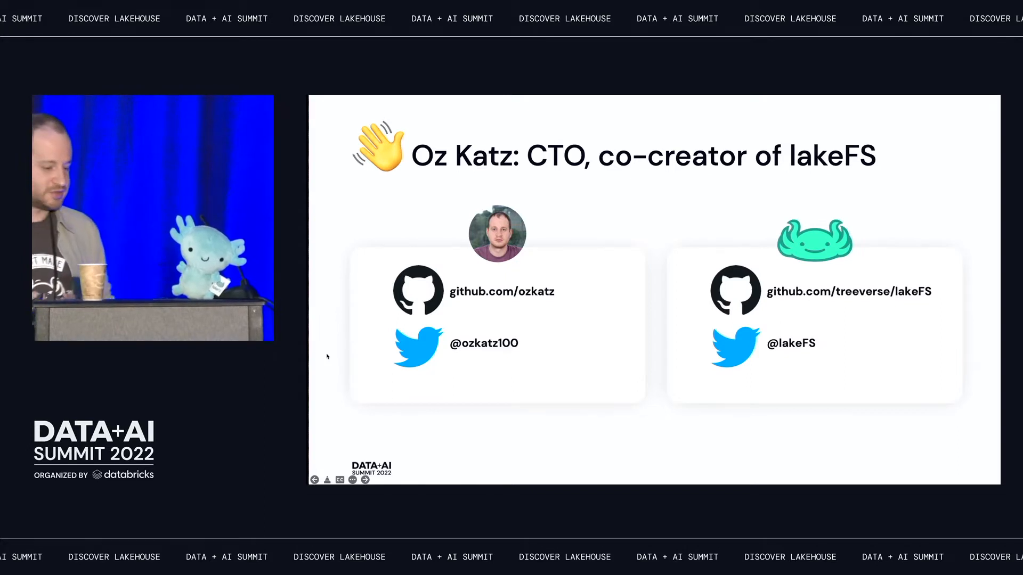
{"action": "left_click", "coordinate": [364, 479]}
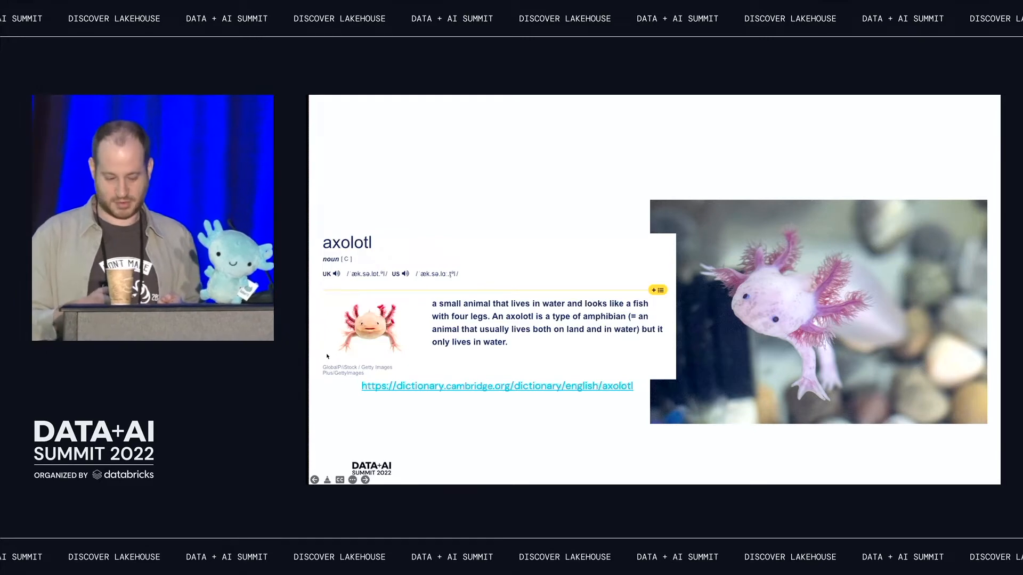
{"action": "left_click", "coordinate": [365, 480]}
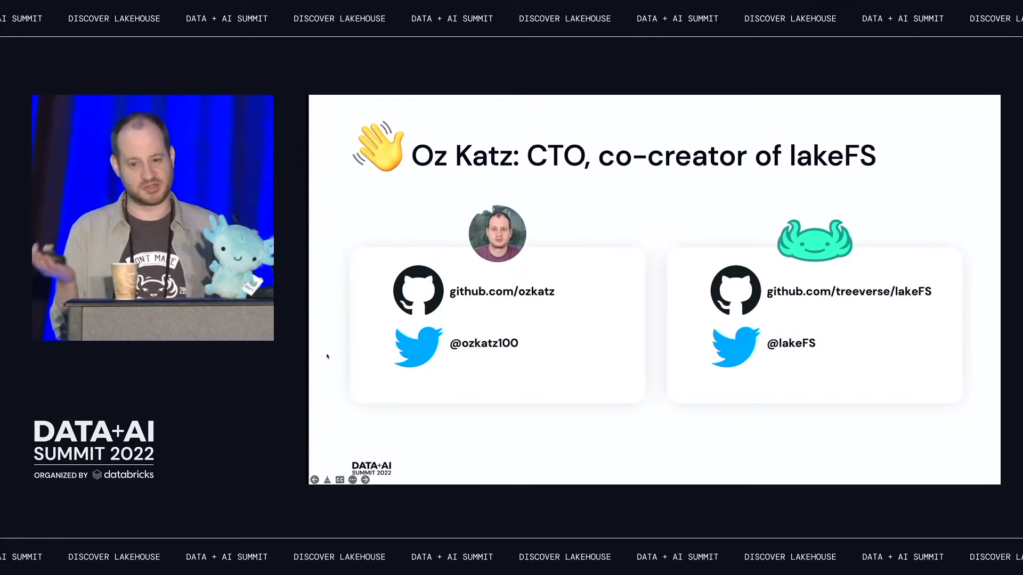
{"action": "left_click", "coordinate": [364, 479]}
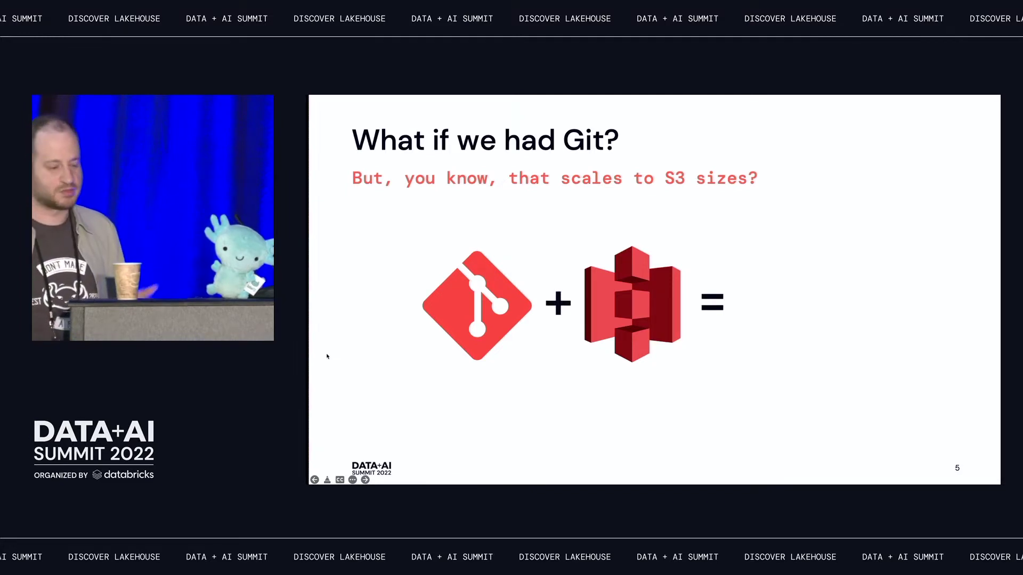
{"action": "left_click", "coordinate": [364, 479]}
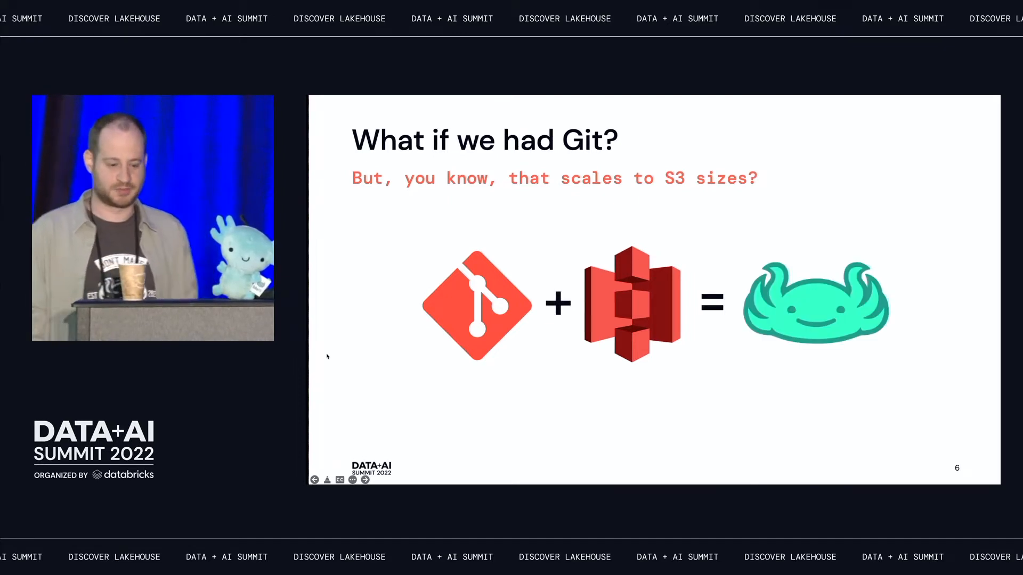
{"action": "left_click", "coordinate": [364, 479]}
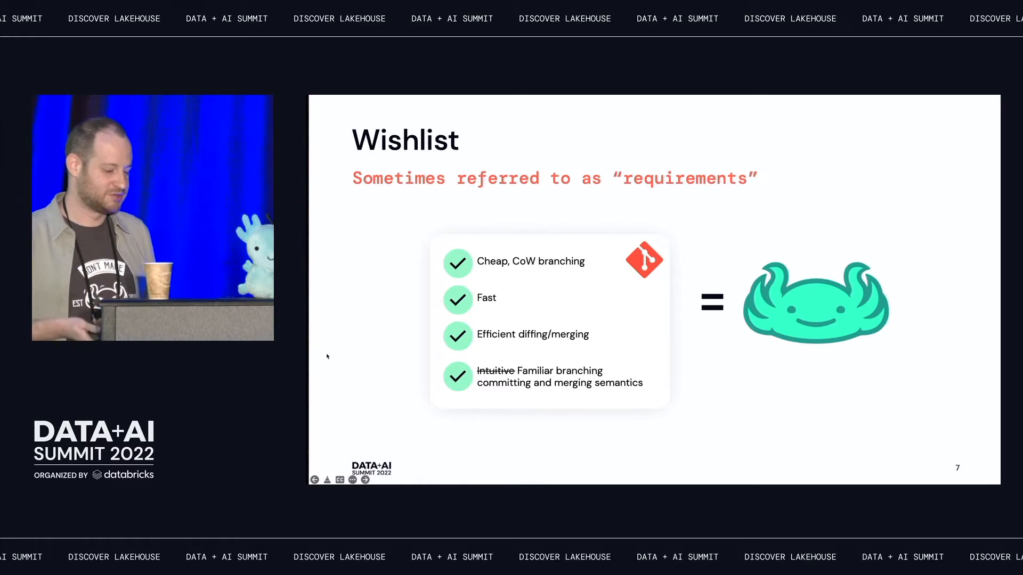
{"action": "left_click", "coordinate": [365, 479]}
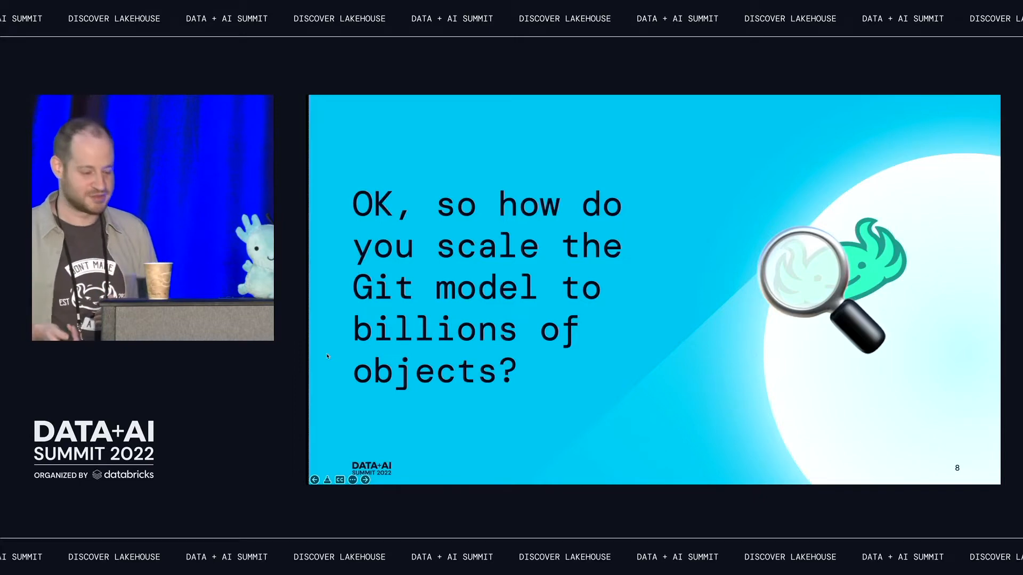
{"action": "left_click", "coordinate": [365, 479]}
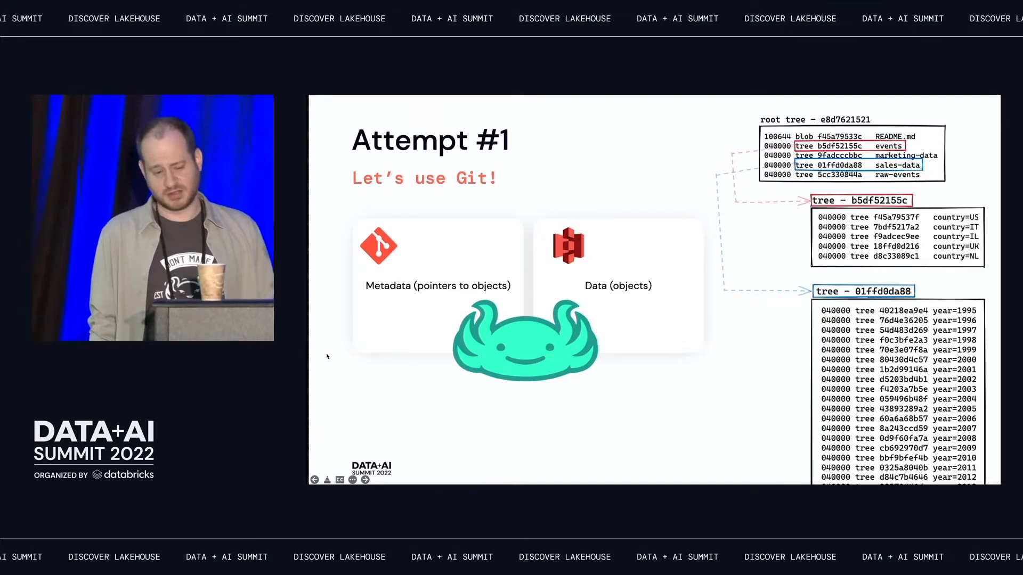
{"action": "left_click", "coordinate": [364, 480]}
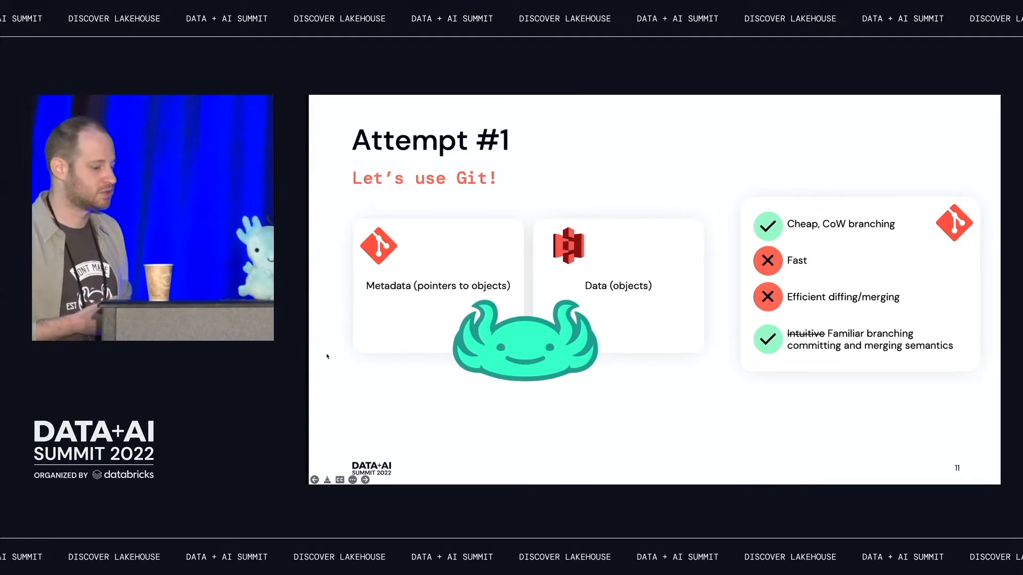
{"action": "left_click", "coordinate": [365, 479]}
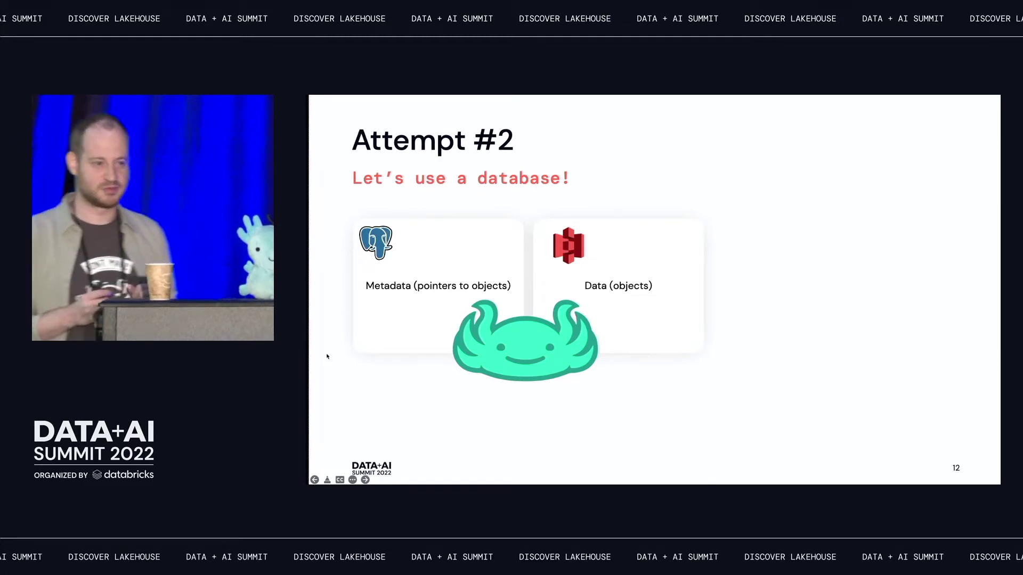
{"action": "left_click", "coordinate": [364, 479]}
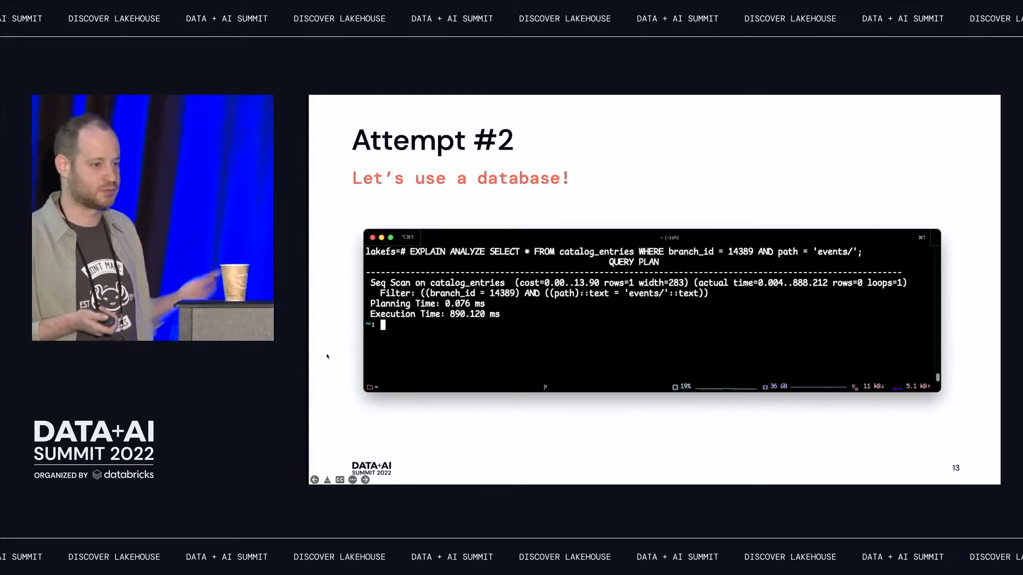
{"action": "left_click", "coordinate": [364, 479]}
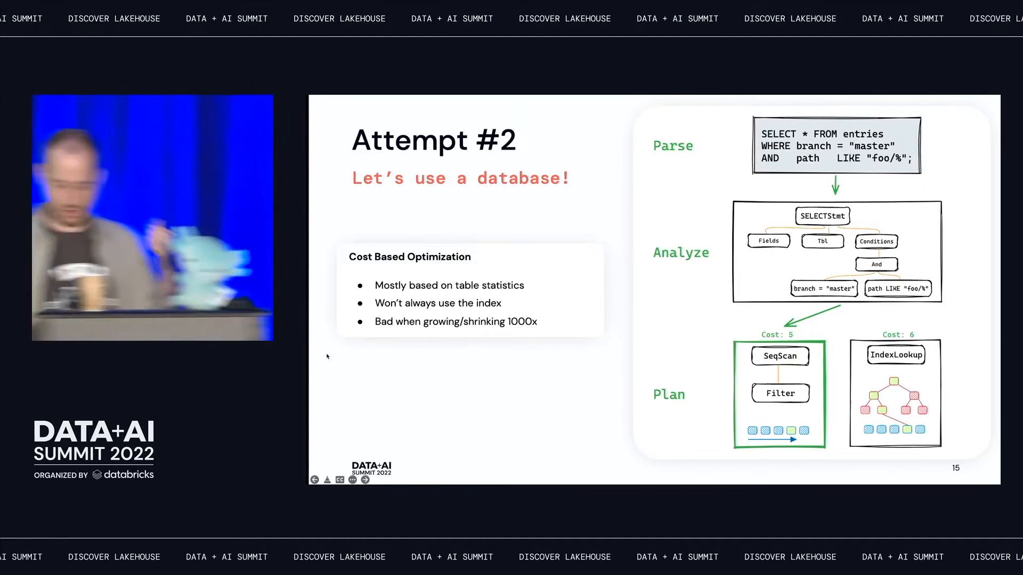
{"action": "left_click", "coordinate": [315, 480]}
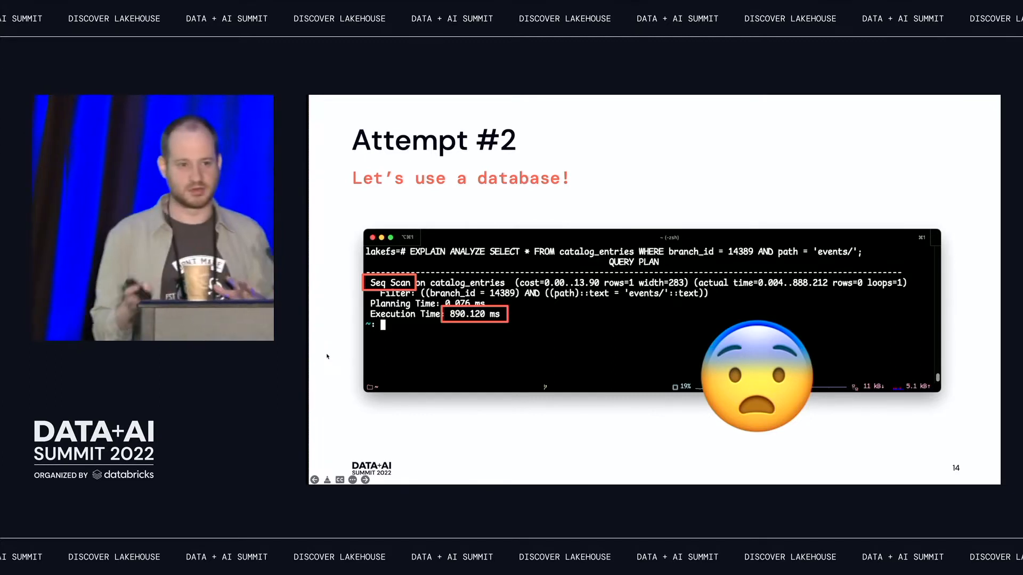
{"action": "left_click", "coordinate": [364, 479]}
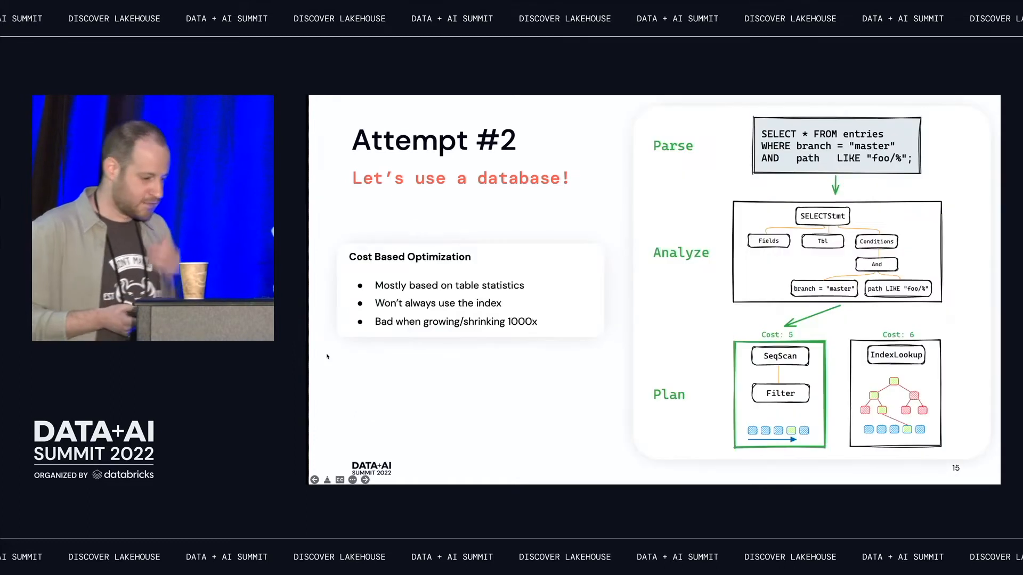
{"action": "left_click", "coordinate": [365, 479]}
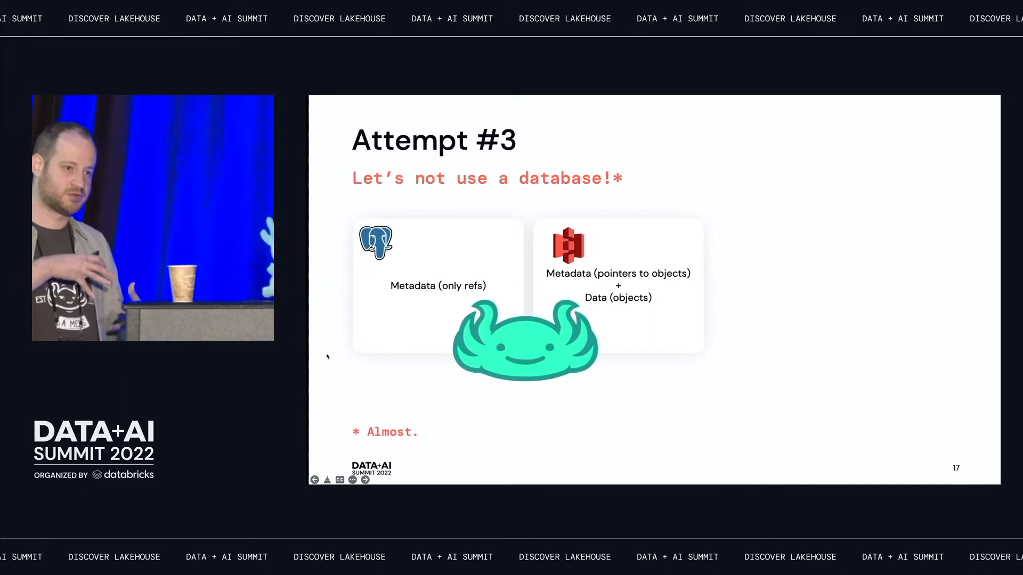
{"action": "left_click", "coordinate": [364, 480]}
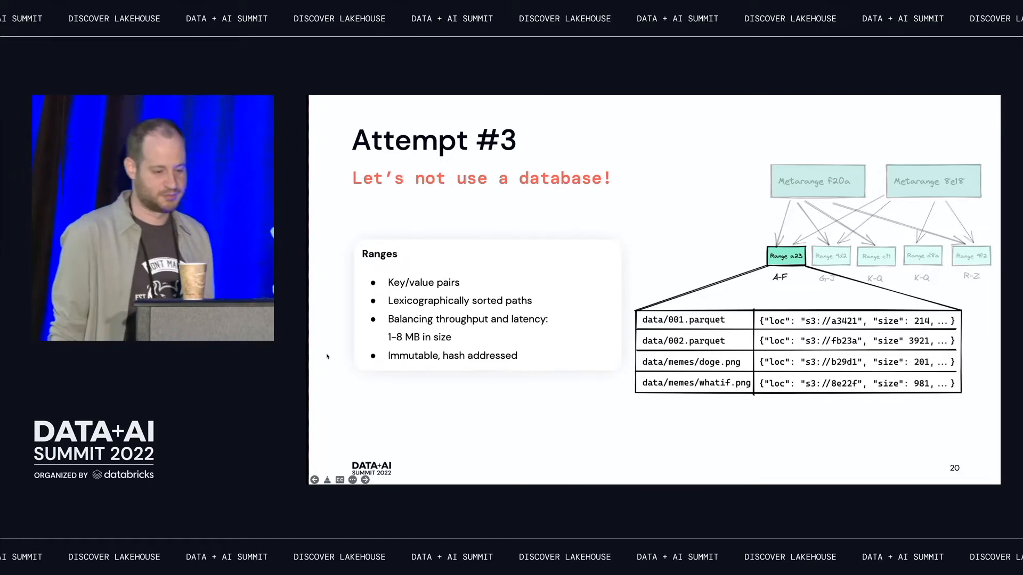
{"action": "left_click", "coordinate": [364, 479]}
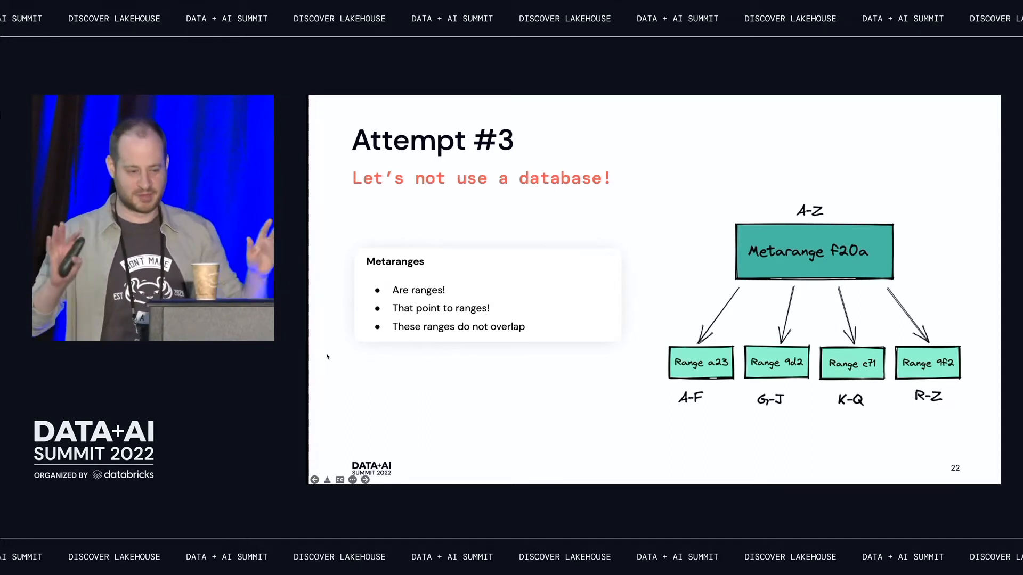
{"action": "left_click", "coordinate": [364, 479]}
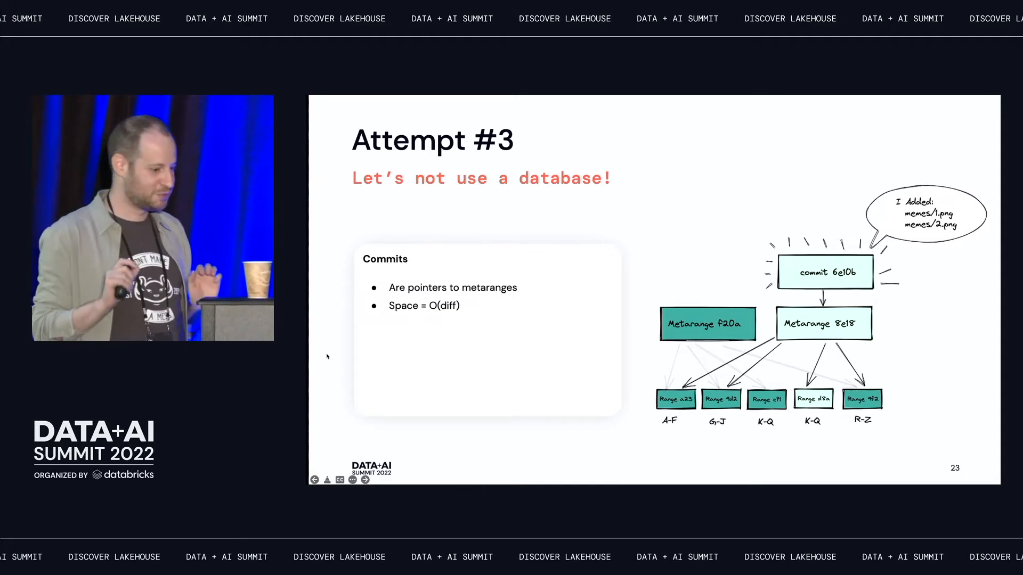
{"action": "left_click", "coordinate": [364, 479]}
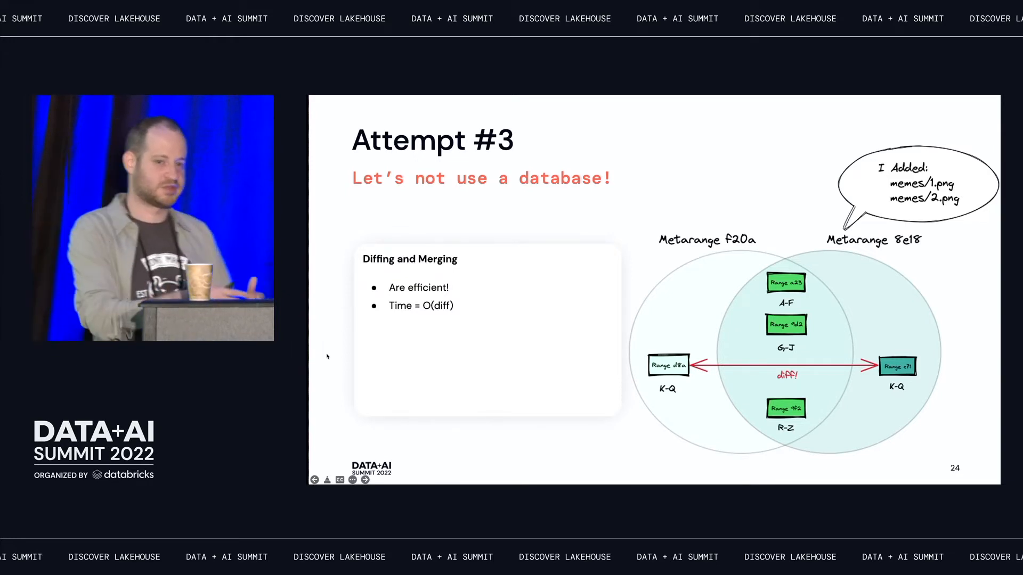
{"action": "left_click", "coordinate": [364, 479]}
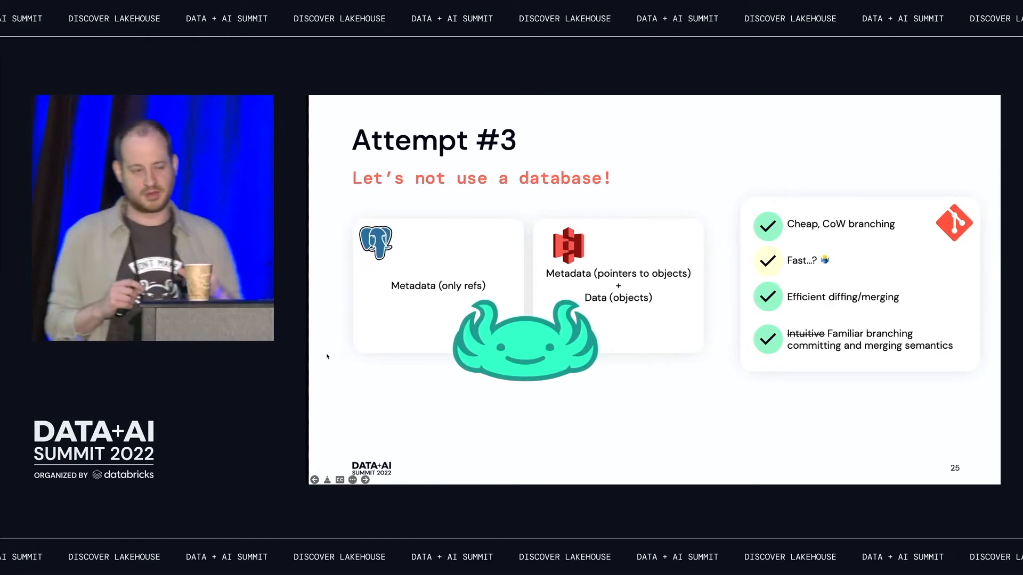
{"action": "left_click", "coordinate": [364, 480]}
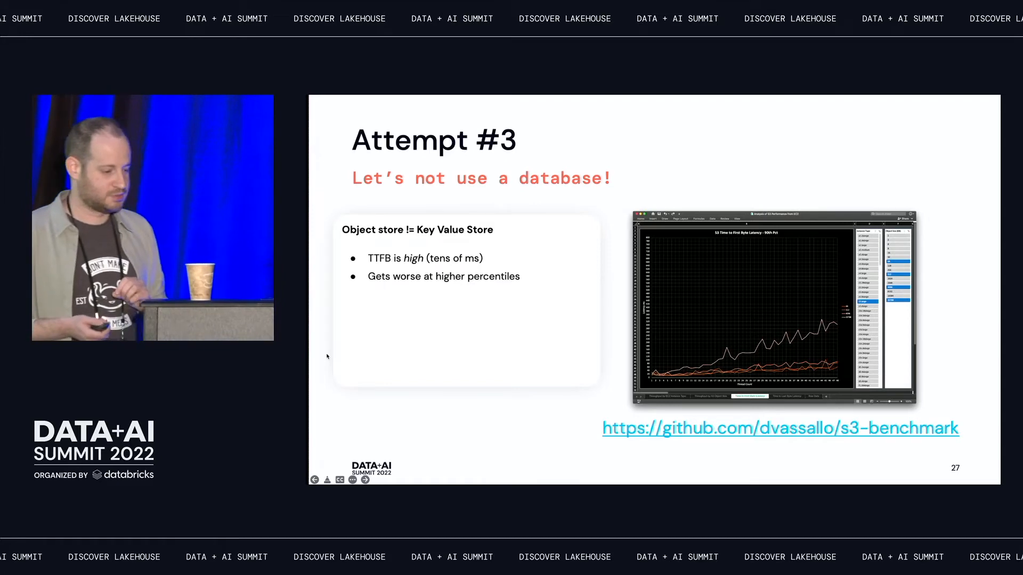
{"action": "left_click", "coordinate": [364, 479]}
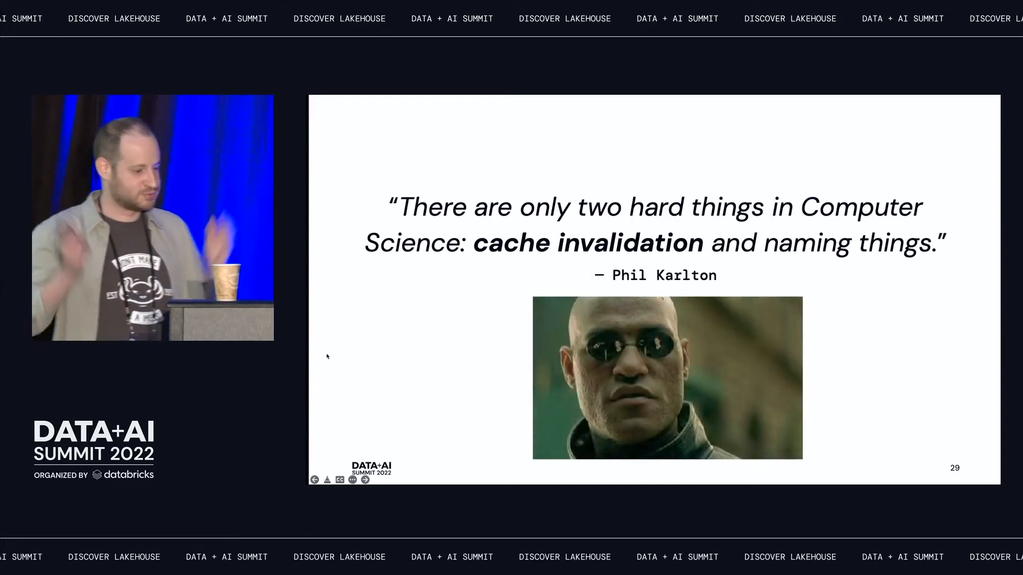
{"action": "left_click", "coordinate": [365, 479]}
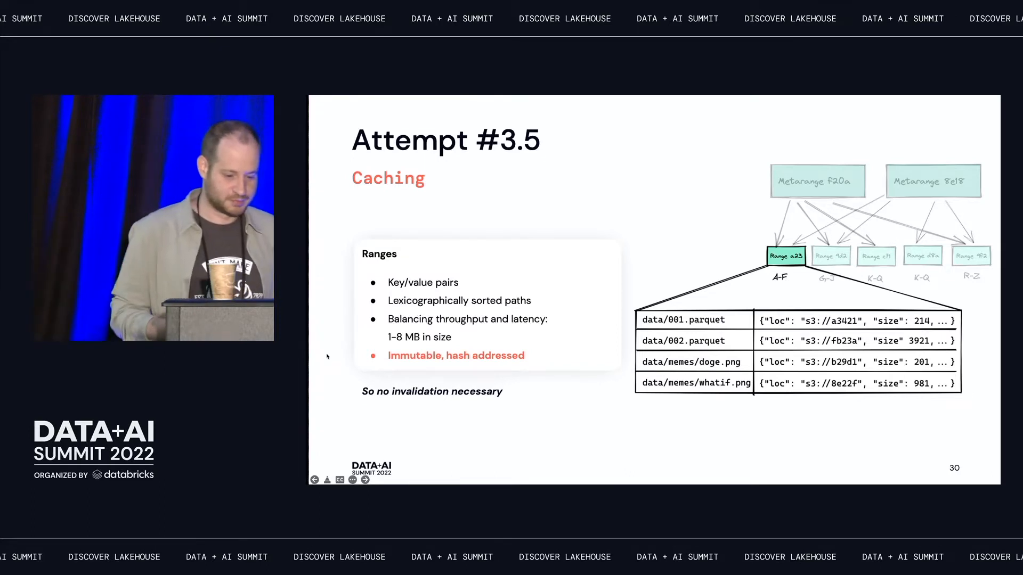
{"action": "left_click", "coordinate": [364, 480]}
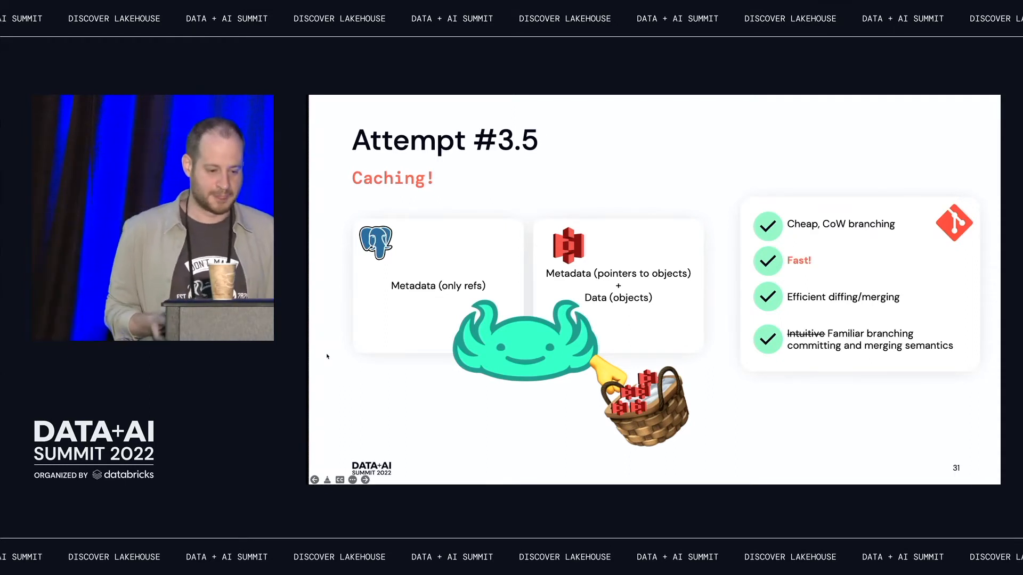
{"action": "left_click", "coordinate": [364, 479]}
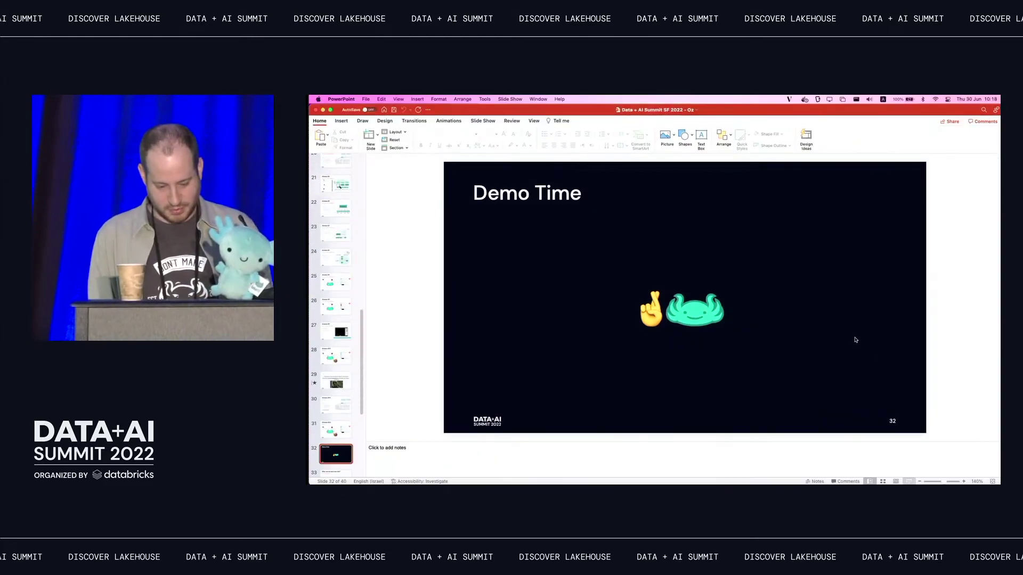
{"action": "mouse_move", "coordinate": [758, 310]}
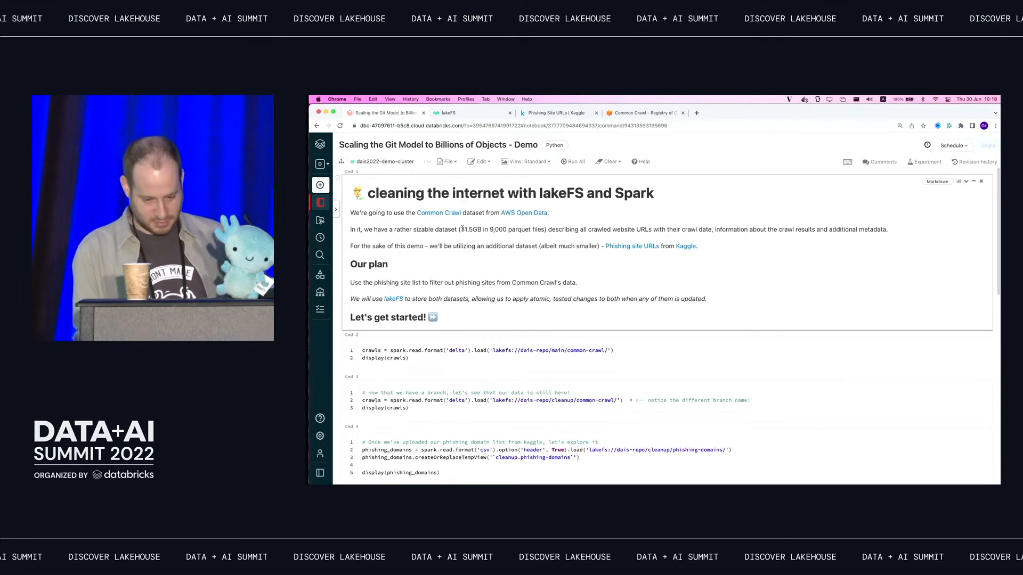
Step: Review the Kaggle phishing URLs dataset and the demo notebook, then land on the lakeFS repositories page
{"action": "left_click", "coordinate": [550, 113]}
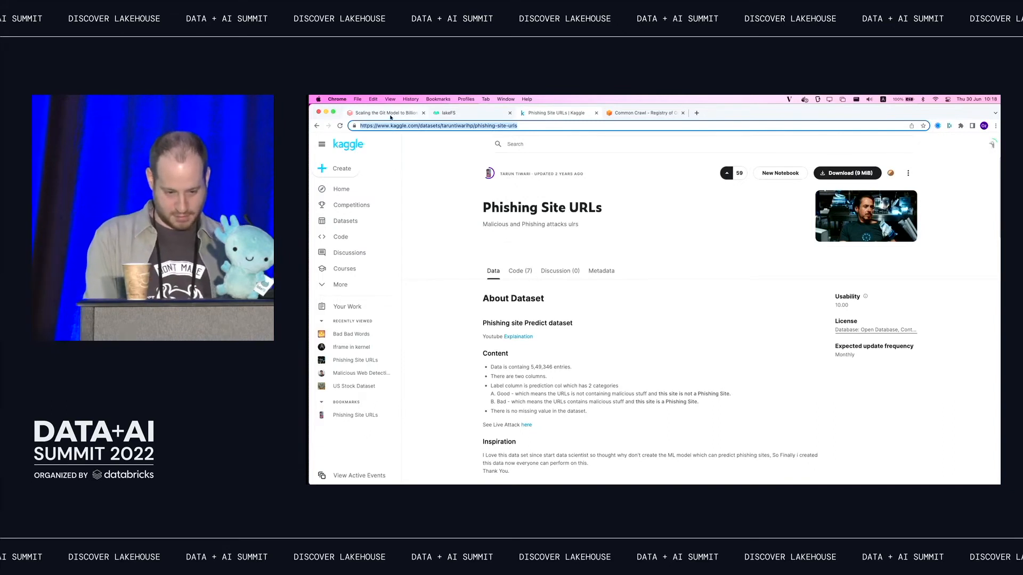
{"action": "left_click", "coordinate": [383, 112]}
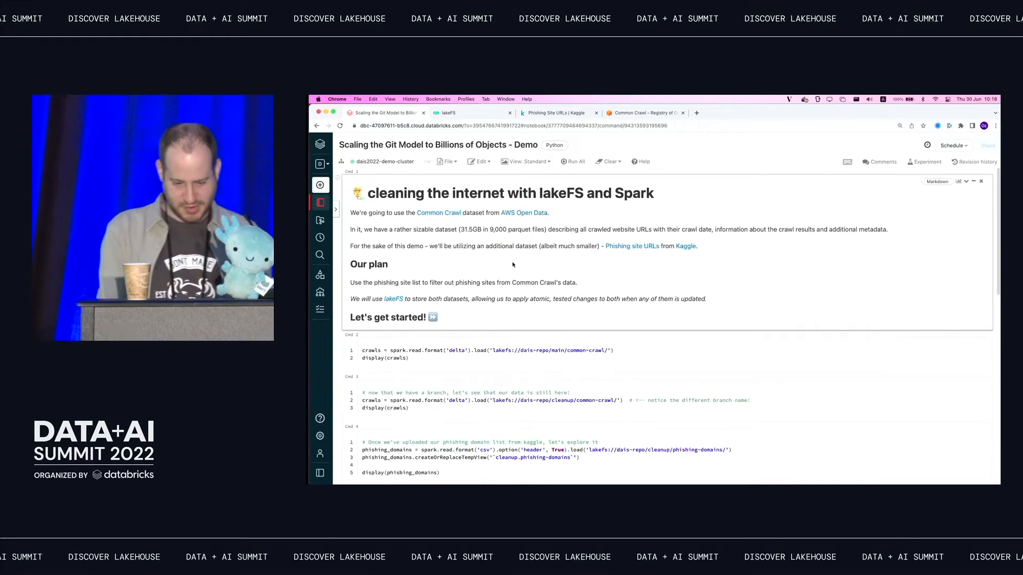
{"action": "left_click", "coordinate": [448, 113]}
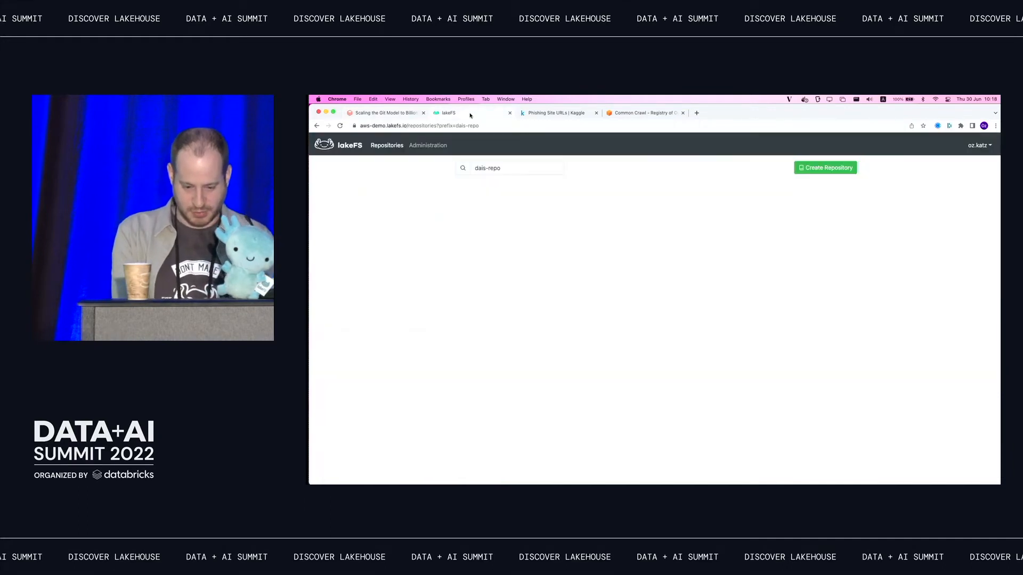
Step: Create repository dais-repo on storage namespace s3://oz-repo/dais-repo with default branch main
{"action": "left_click", "coordinate": [824, 167]}
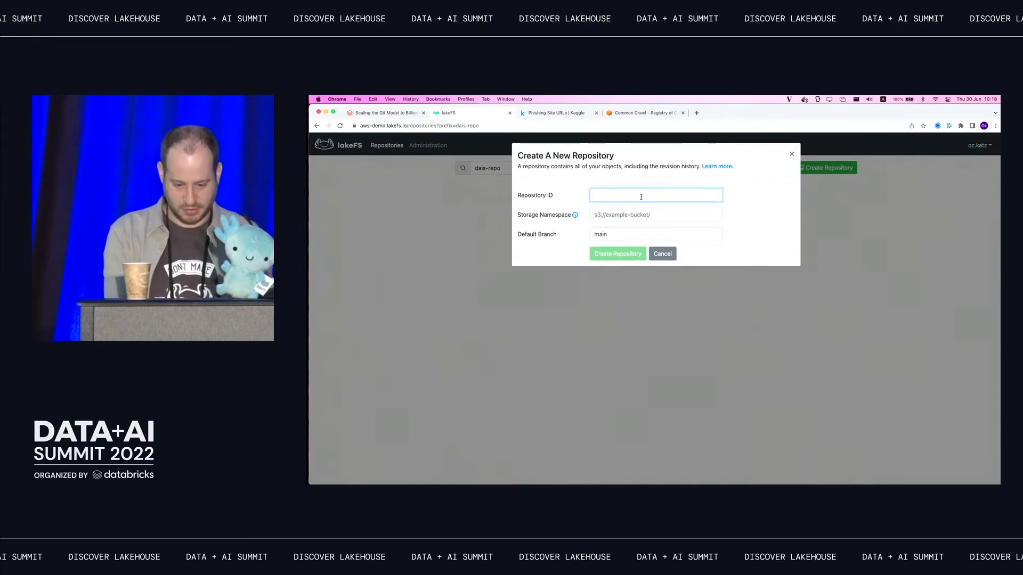
{"action": "type", "text": "dais-rep"}
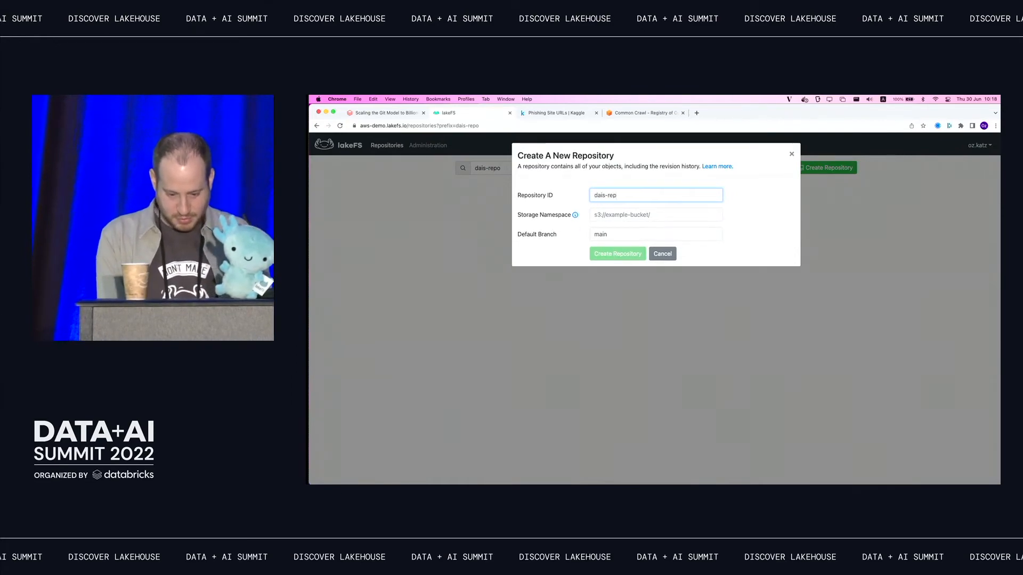
{"action": "type", "text": "s3://oz-repo/dais-repo"}
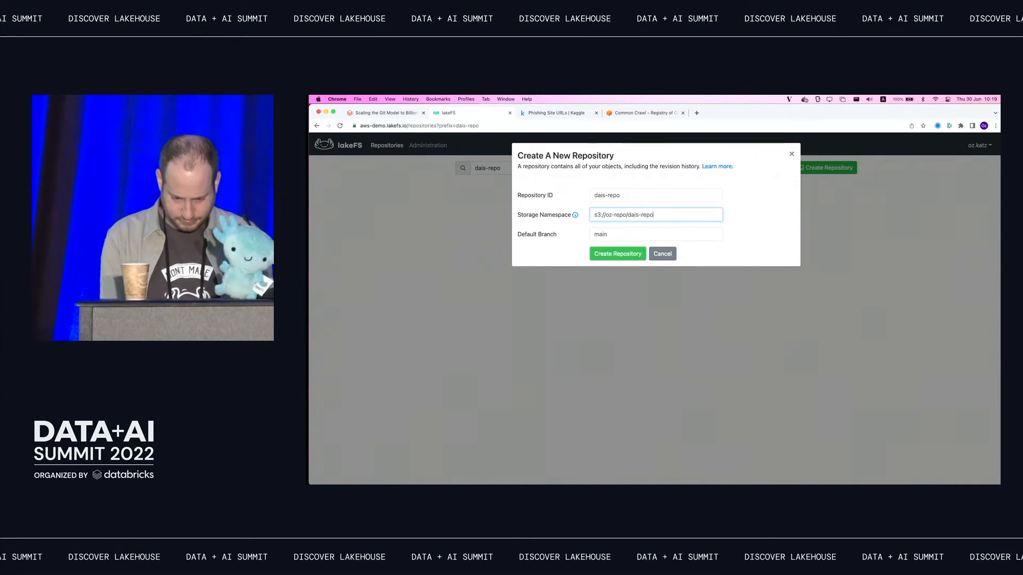
{"action": "left_click", "coordinate": [617, 254]}
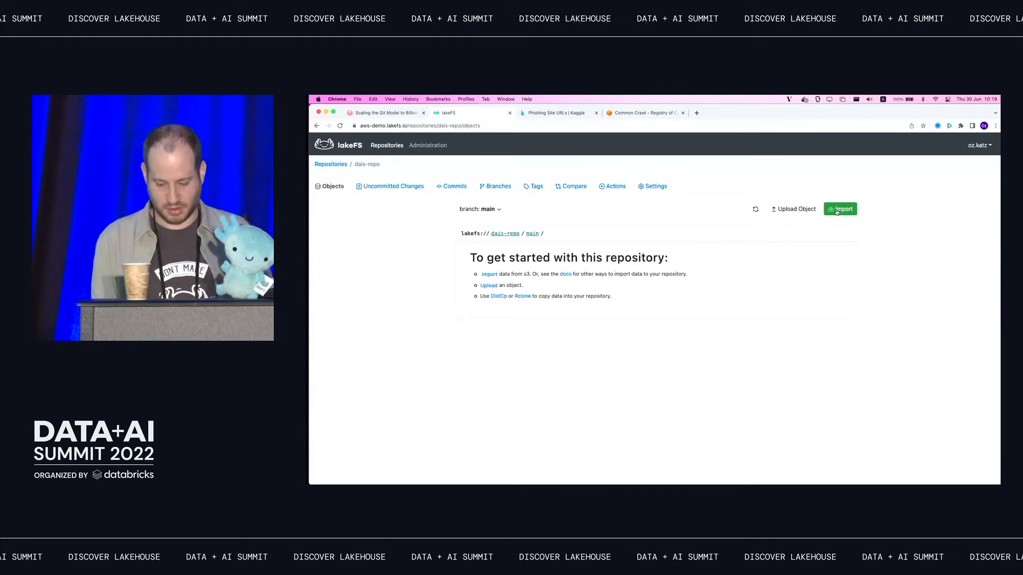
Step: Import the s3://oz-repo dataset prefix into _main_imported and compare its added folders against main
{"action": "left_click", "coordinate": [840, 209]}
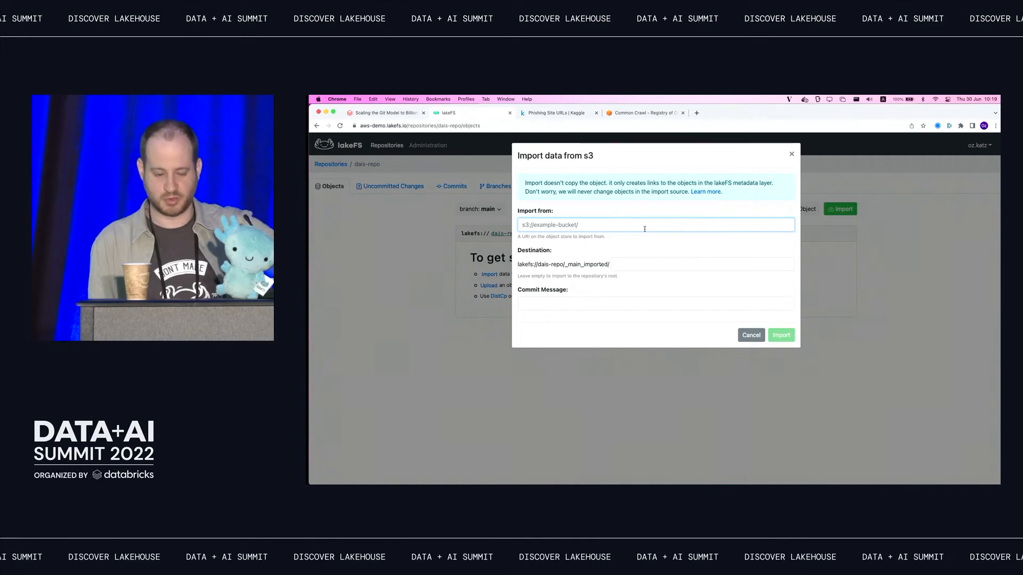
{"action": "type", "text": "oz"}
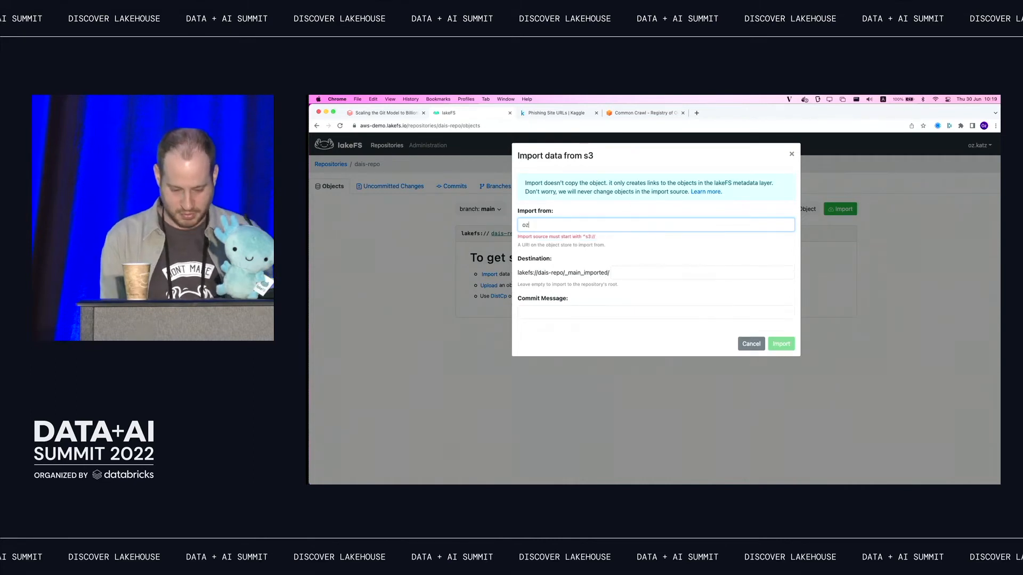
{"action": "type", "text": "s3://"}
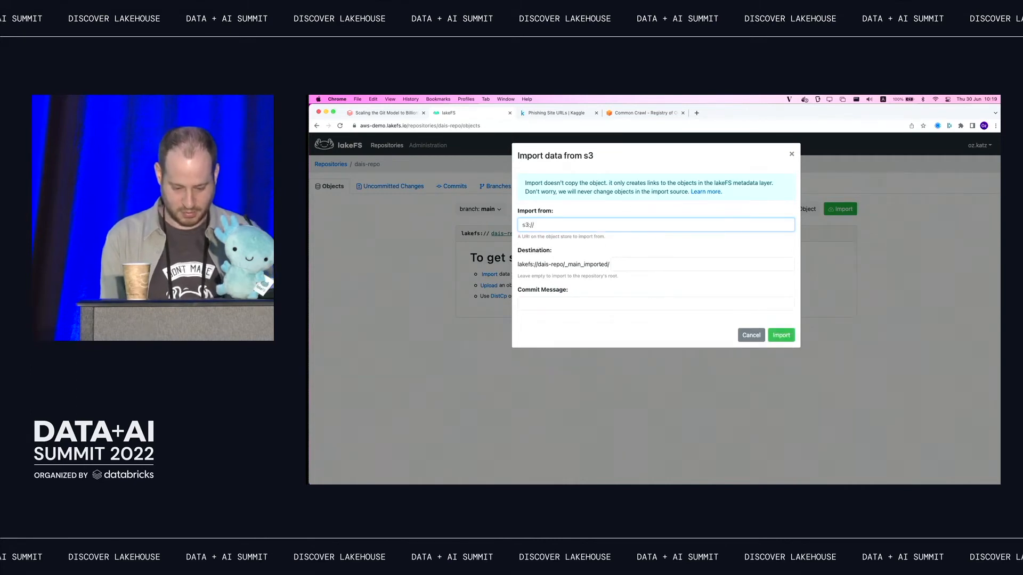
{"action": "type", "text": "oz-repo"}
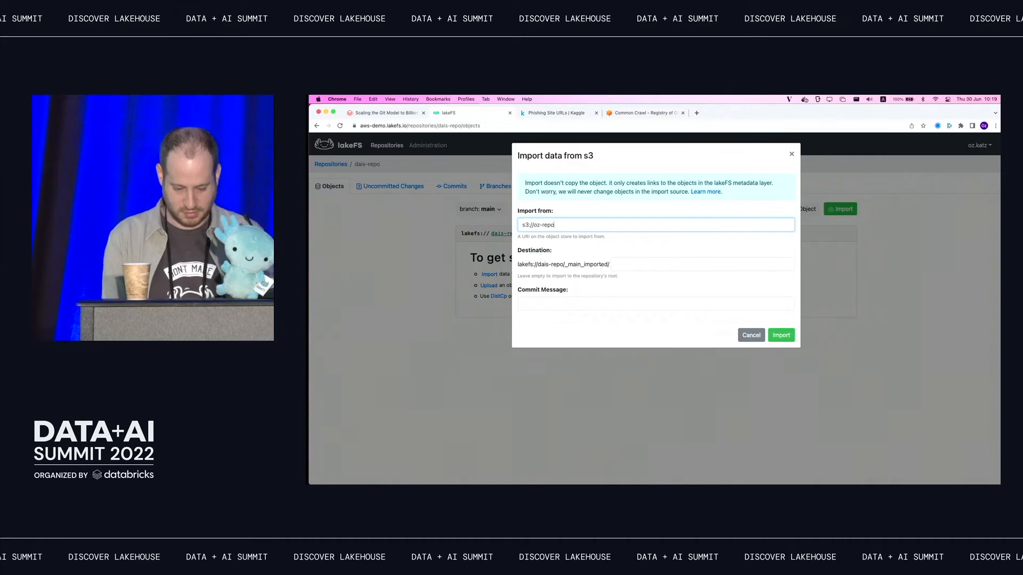
{"action": "type", "text": "/datase"}
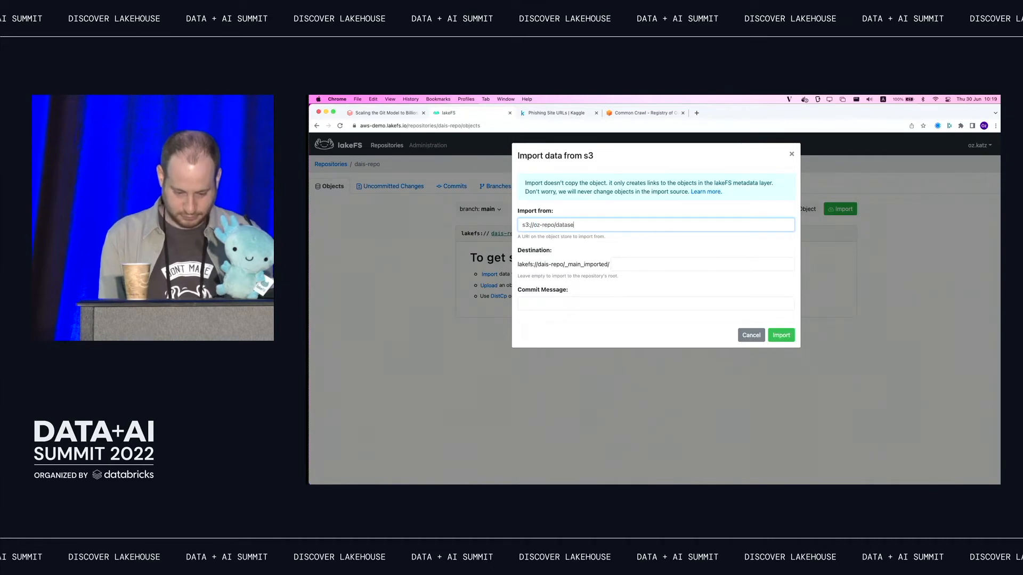
{"action": "type", "text": "im"}
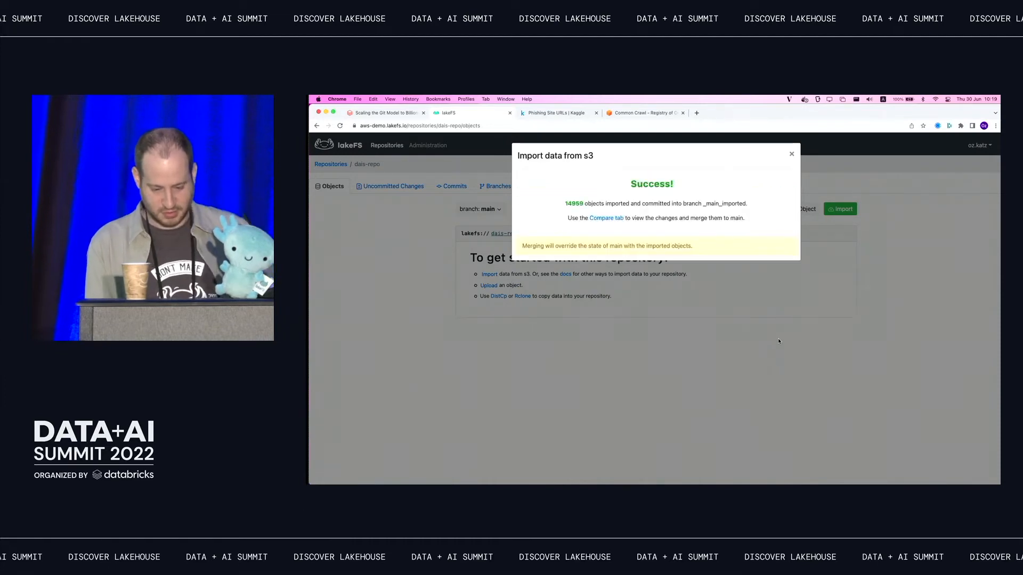
{"action": "left_click", "coordinate": [606, 217]}
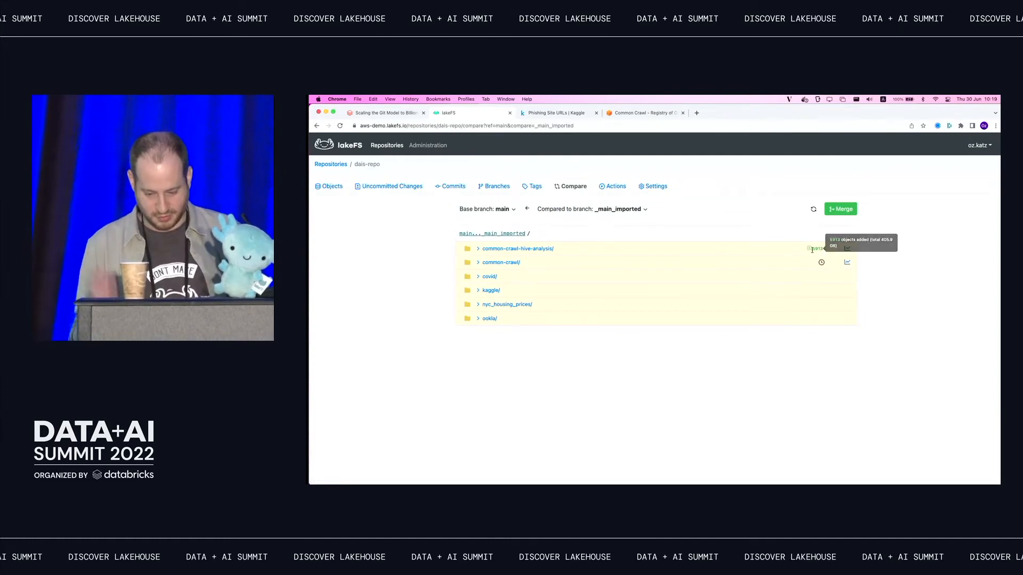
{"action": "mouse_move", "coordinate": [840, 208]}
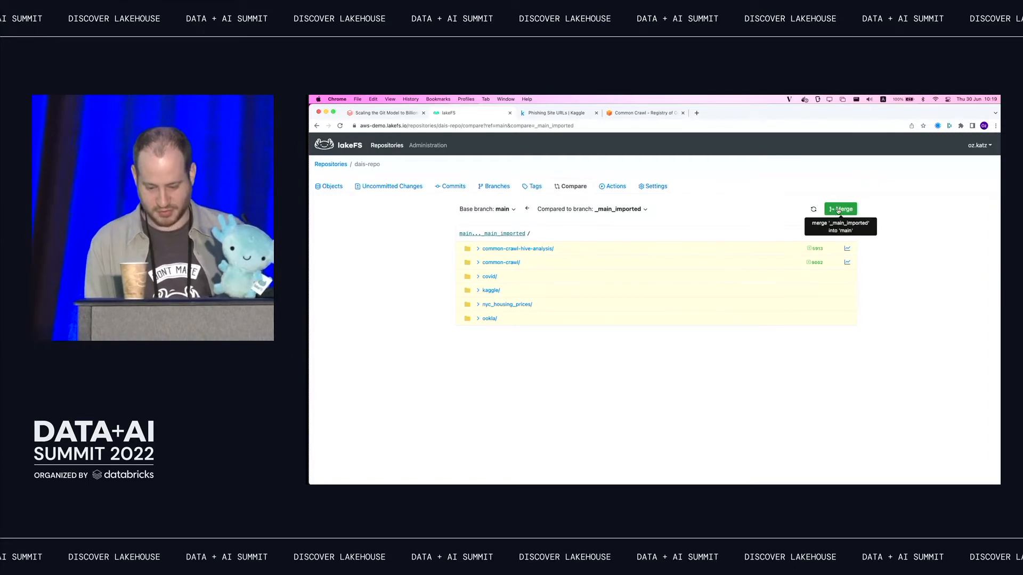
Step: Merge the _main_imported branch into main and confirm, leaving no differences between them
{"action": "left_click", "coordinate": [839, 209]}
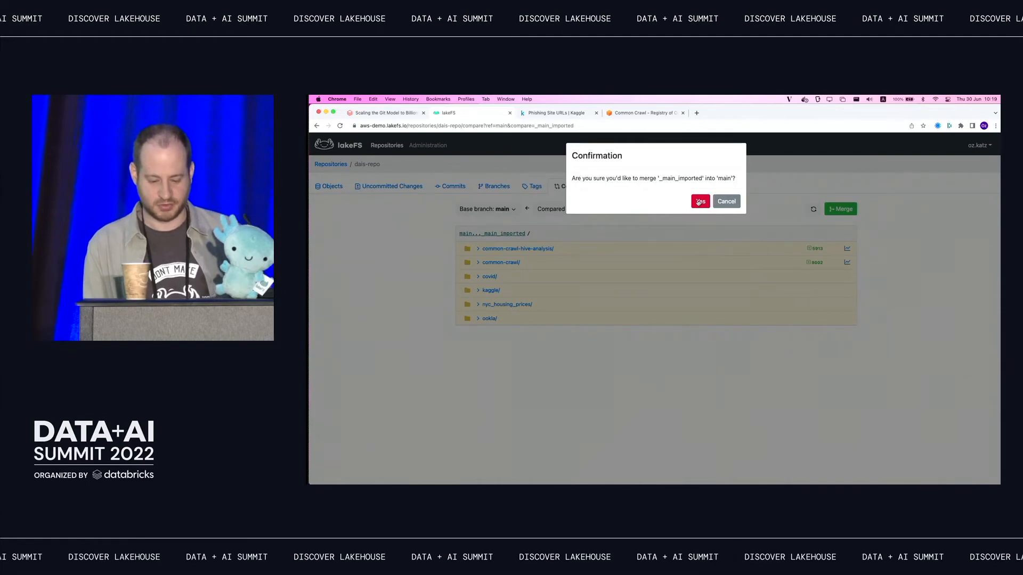
{"action": "left_click", "coordinate": [700, 201]}
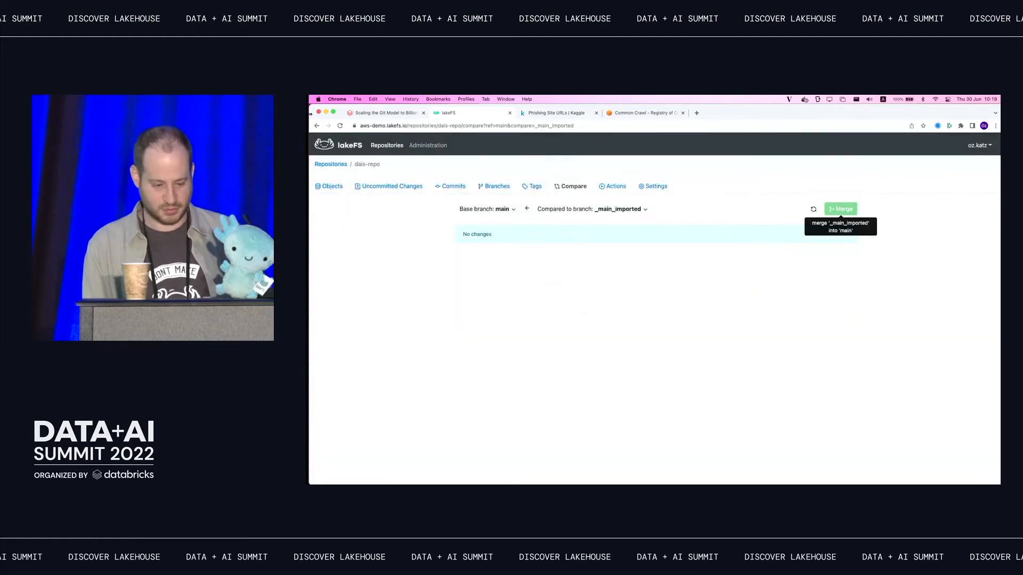
{"action": "left_click", "coordinate": [332, 186]}
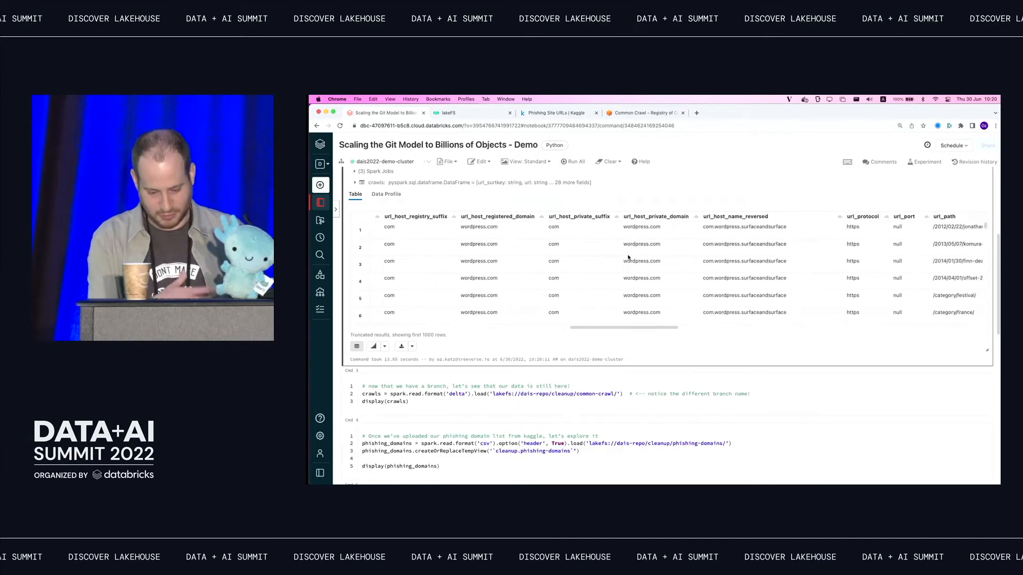
{"action": "scroll", "scroll_direction": "right", "scroll_amount": 3}
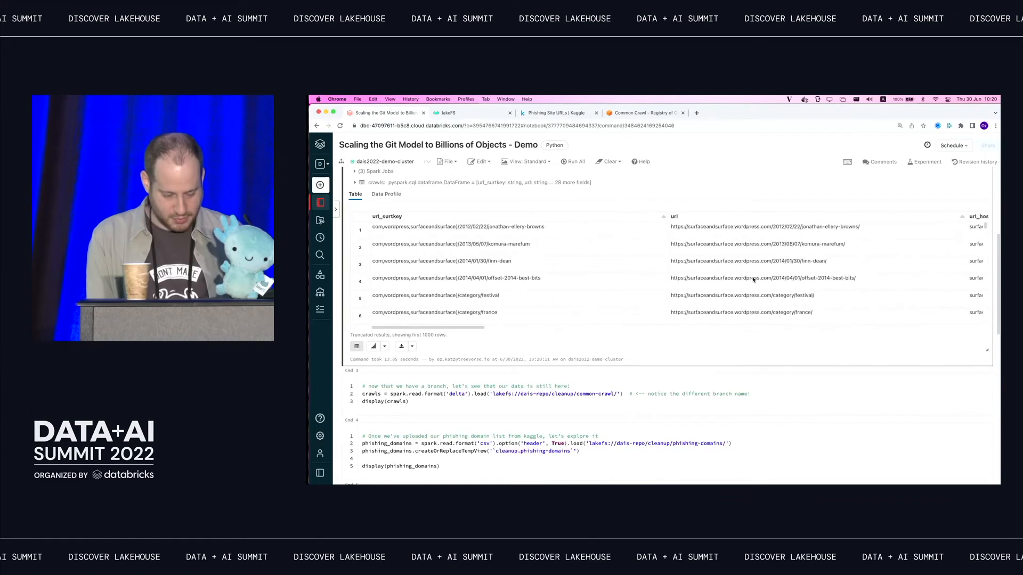
{"action": "mouse_move", "coordinate": [733, 350]}
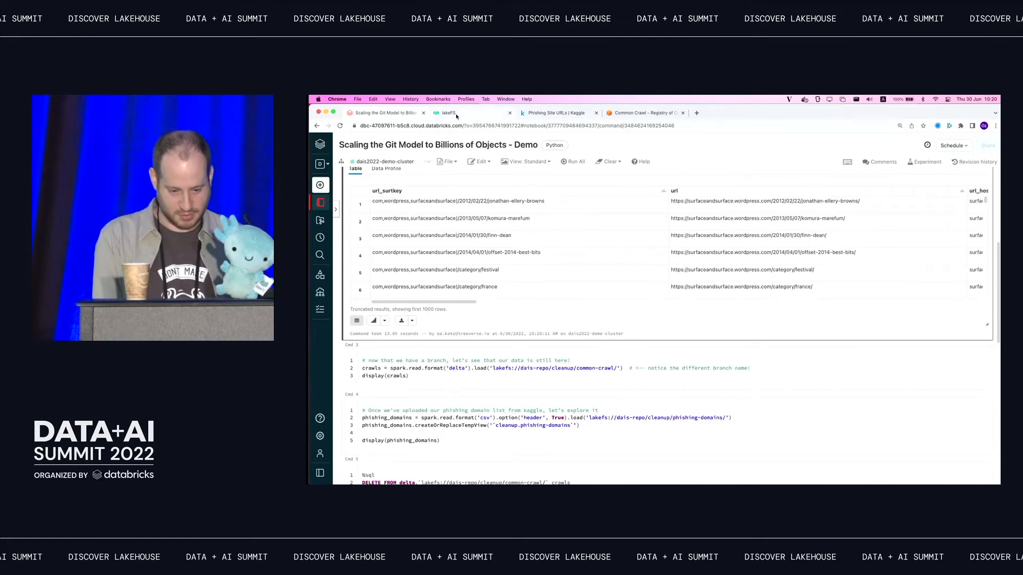
Step: Create branch cleanup from main, view its folders, and return to the Databricks notebook
{"action": "left_click", "coordinate": [448, 113]}
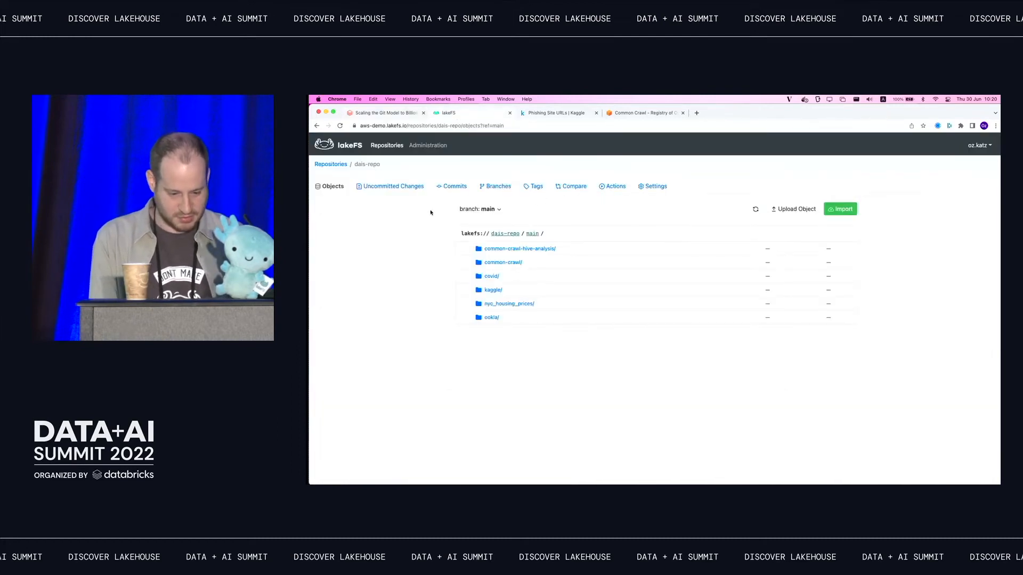
{"action": "left_click", "coordinate": [497, 185]}
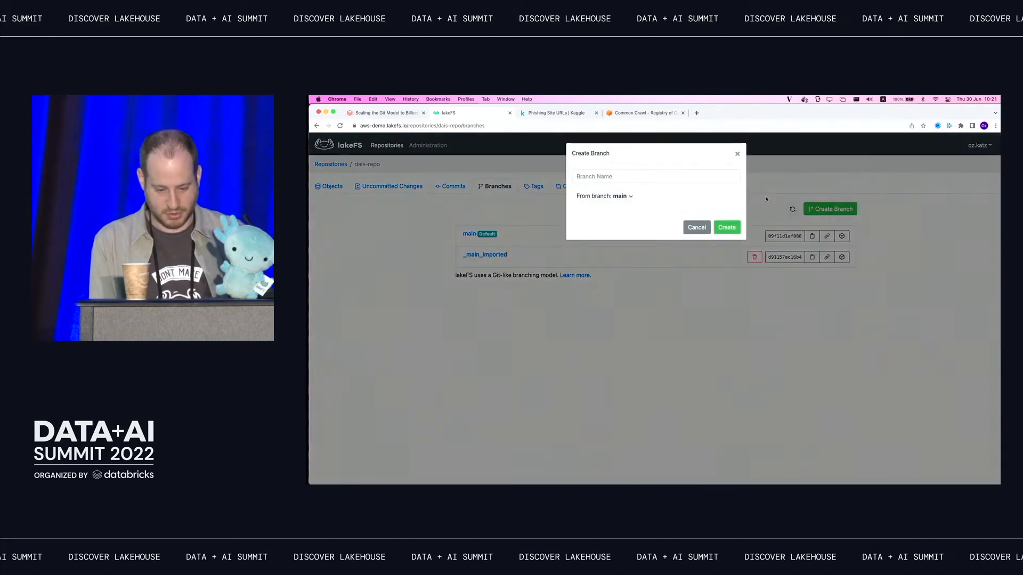
{"action": "type", "text": "cleanup"}
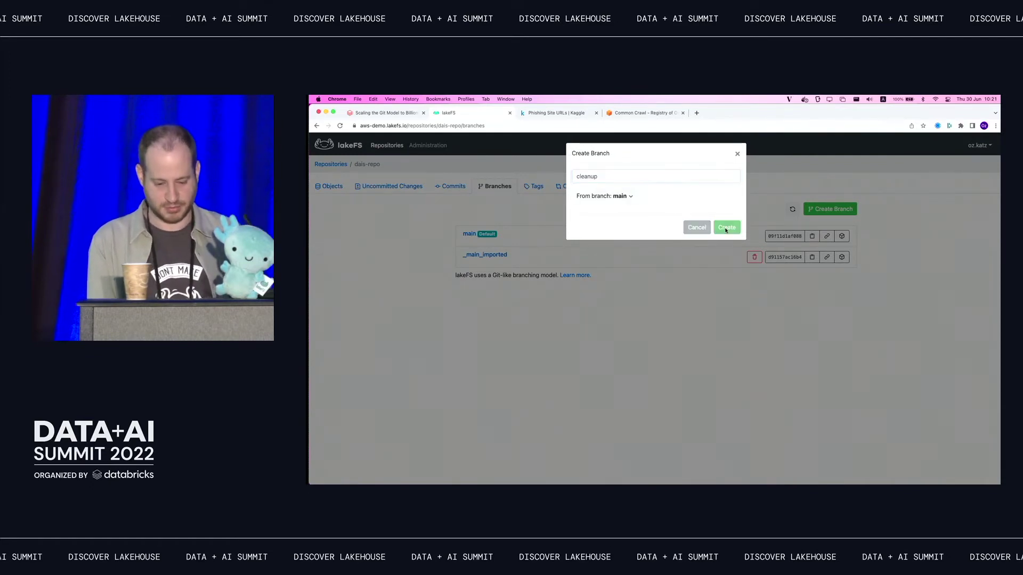
{"action": "left_click", "coordinate": [726, 227]}
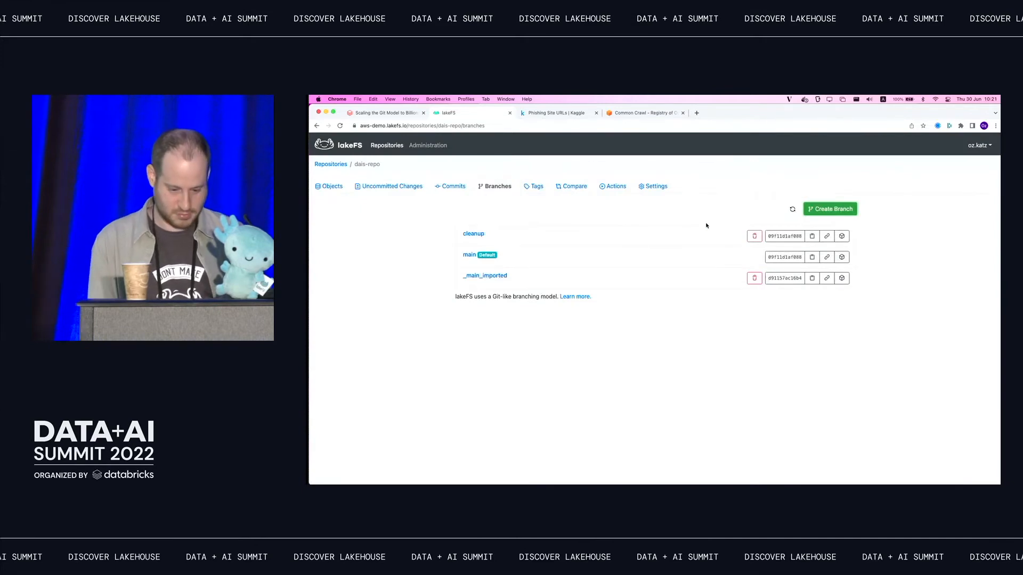
{"action": "left_click", "coordinate": [473, 233]}
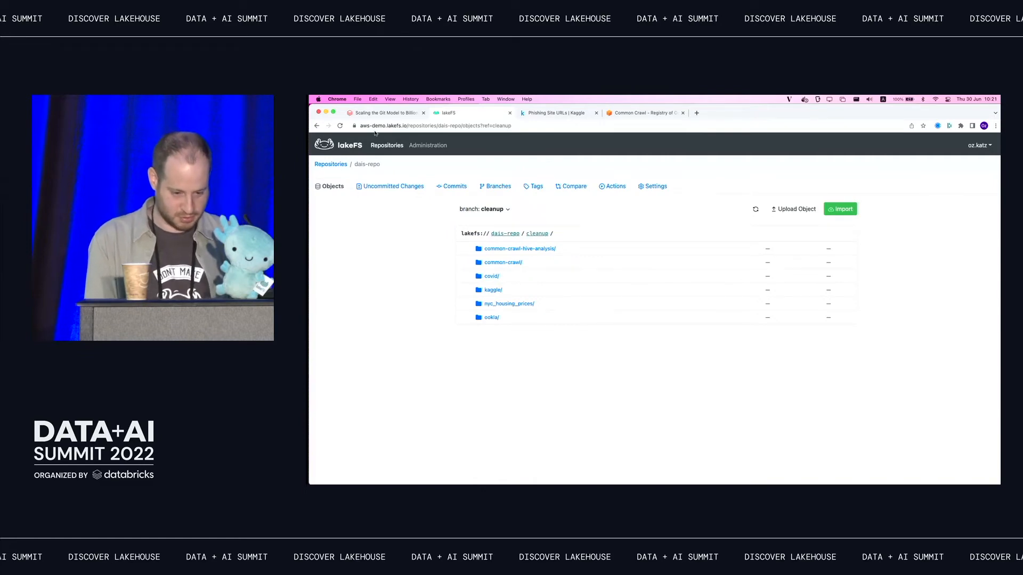
{"action": "left_click", "coordinate": [382, 113]}
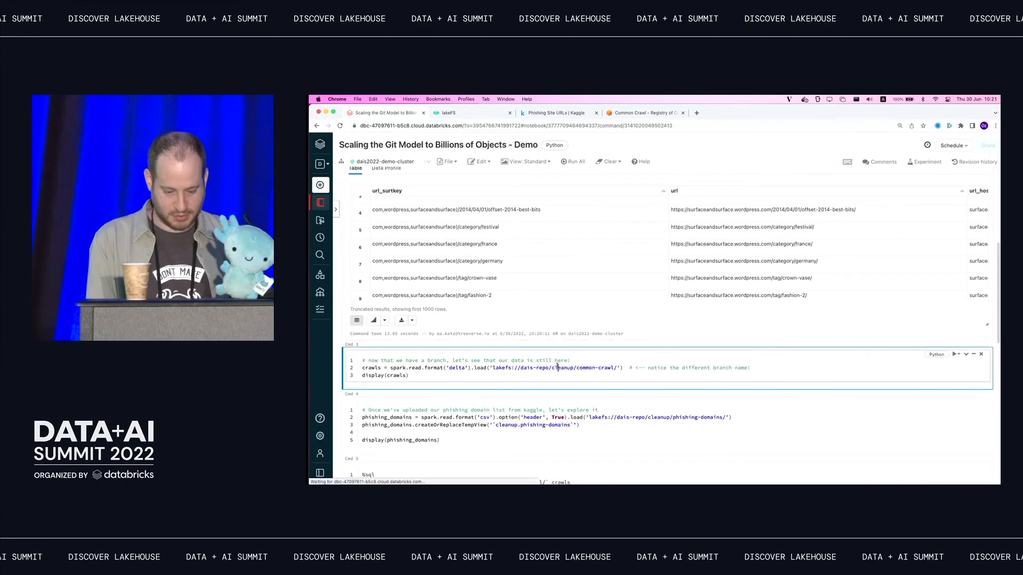
Step: Run the cell reading lakefs://dais-repo/cleanup/common-crawl/ and show its URL rows
{"action": "left_click", "coordinate": [572, 162]}
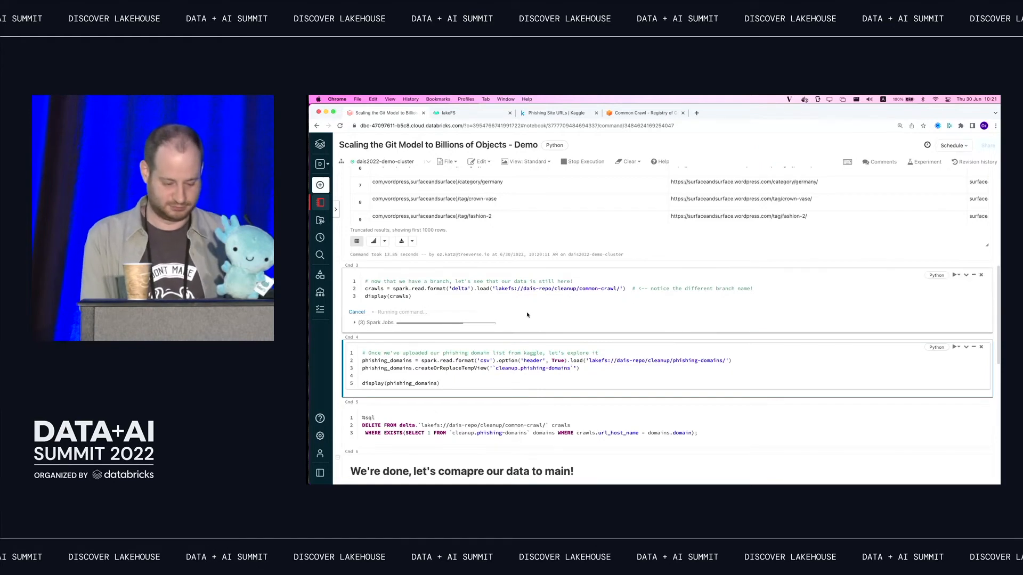
{"action": "mouse_move", "coordinate": [540, 317]}
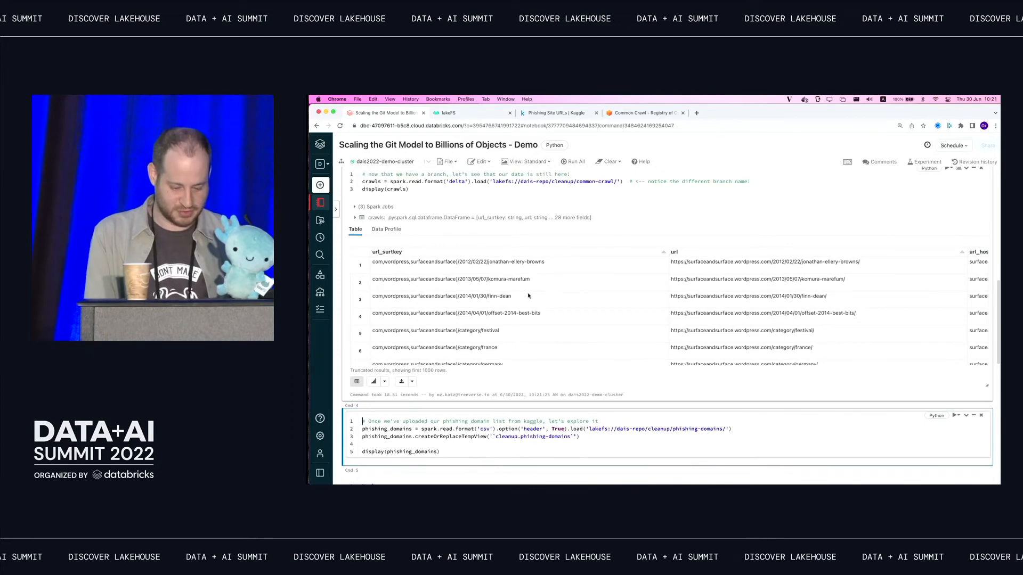
{"action": "scroll", "scroll_direction": "down", "scroll_amount": 3}
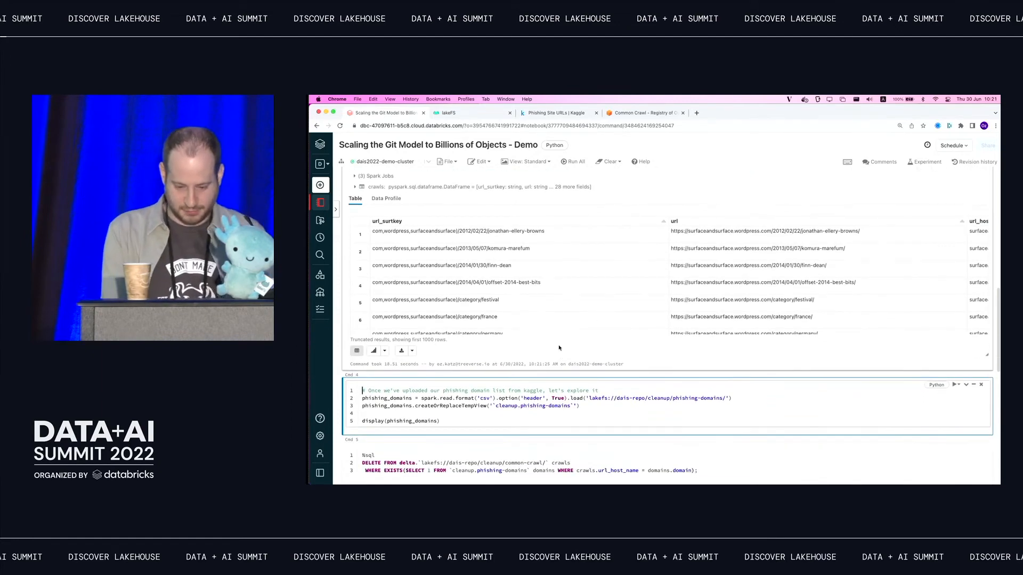
Step: Upload domains.csv to the cleanup branch at phishing-domains/domains.csv
{"action": "left_click", "coordinate": [557, 113]}
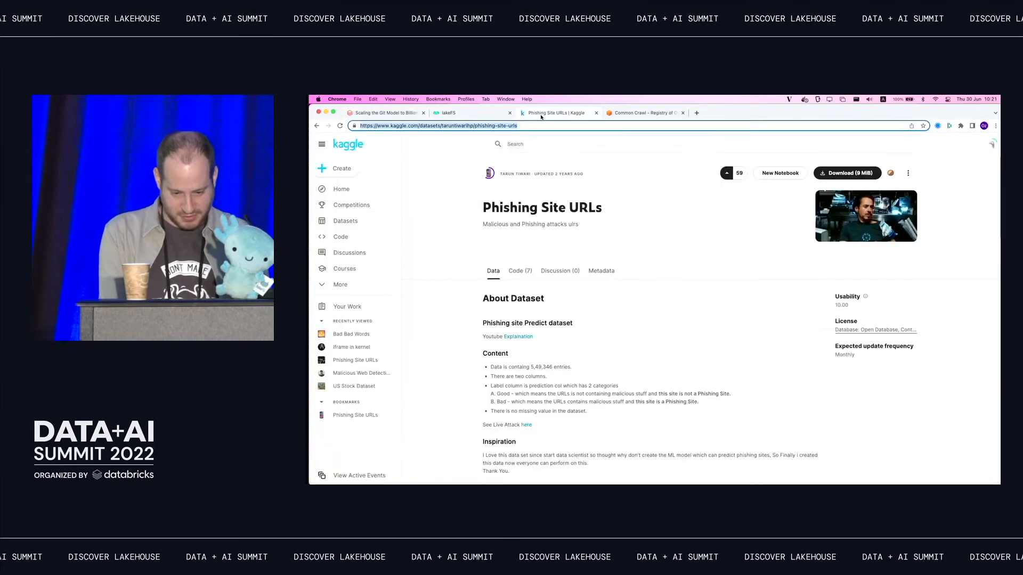
{"action": "left_click", "coordinate": [447, 113]}
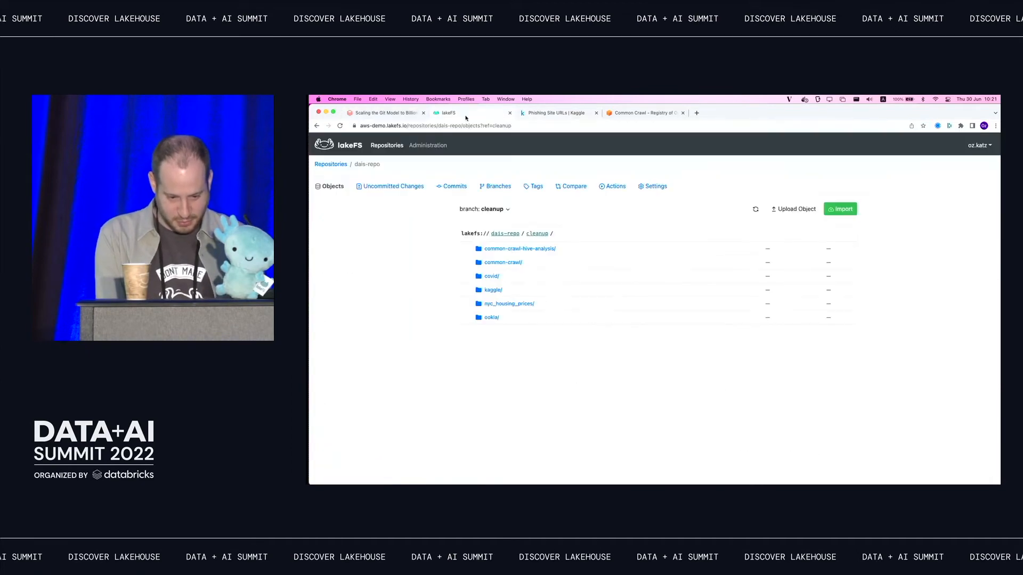
{"action": "left_click", "coordinate": [792, 209]}
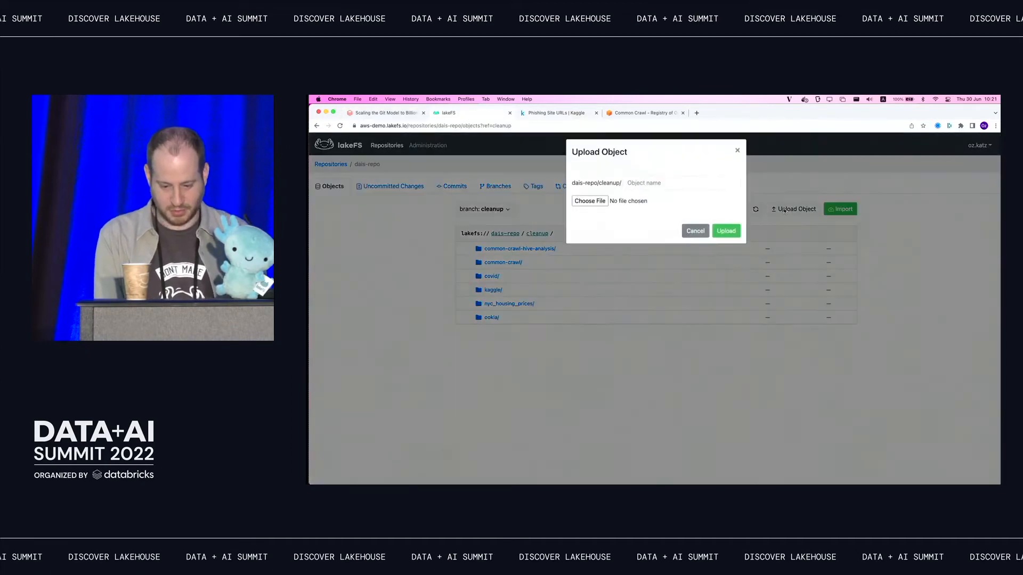
{"action": "left_click", "coordinate": [590, 201]}
{"action": "type", "text": "phishing-domains/domains.csv"}
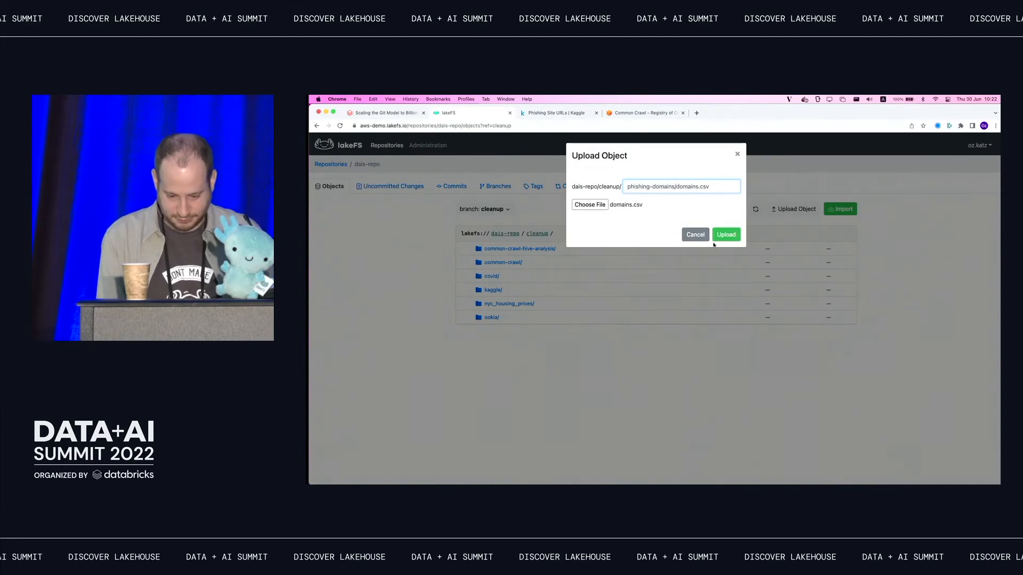
{"action": "left_click", "coordinate": [726, 234]}
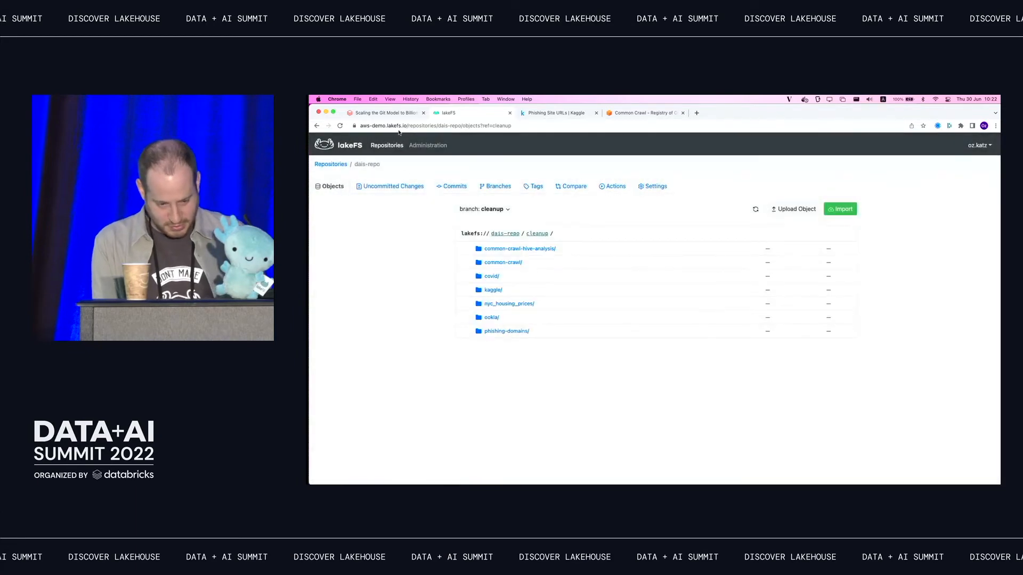
Step: Run the cell loading phishing-domains CSV from cleanup into a temp view and display the domains
{"action": "left_click", "coordinate": [385, 113]}
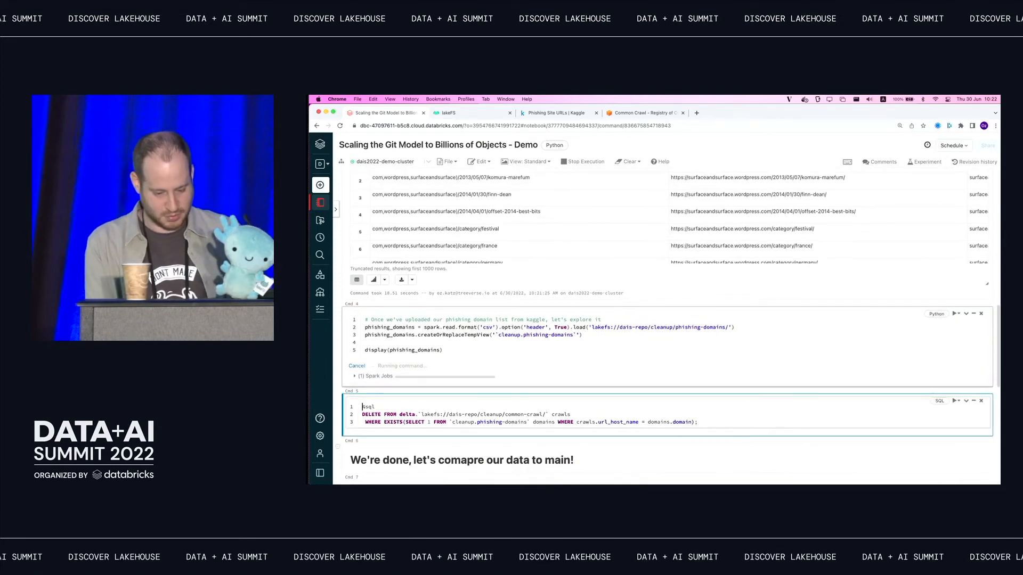
{"action": "scroll", "scroll_direction": "down", "scroll_amount": 3}
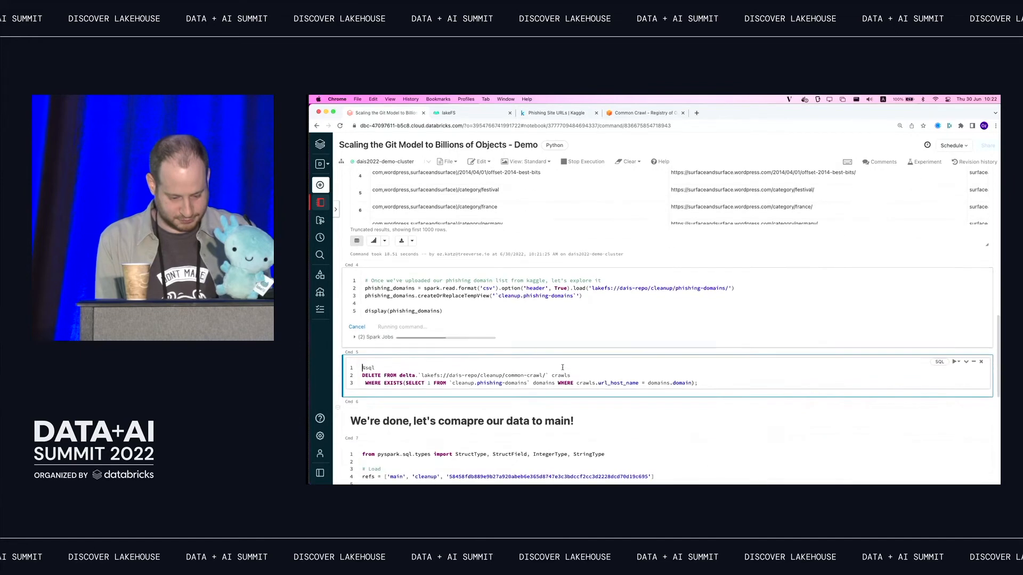
{"action": "scroll", "scroll_direction": "down", "scroll_amount": 3}
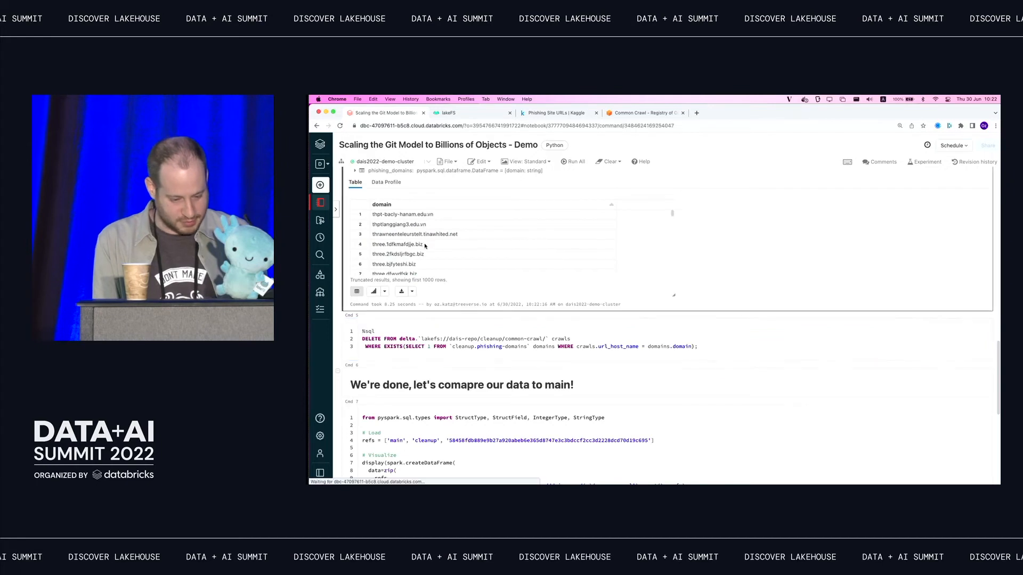
{"action": "left_click", "coordinate": [468, 330]}
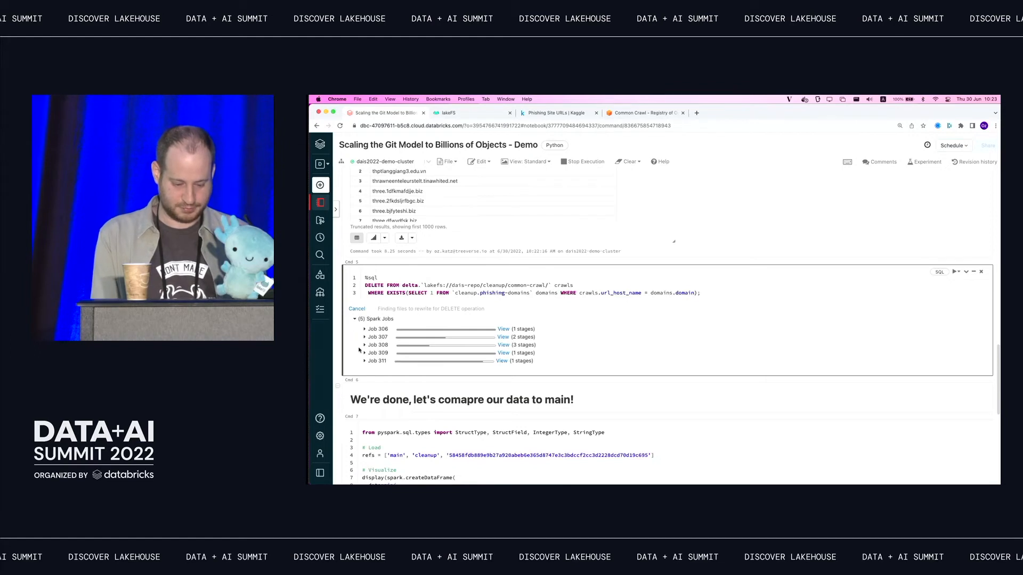
Step: Watch the DELETE of phishing-matching crawl rows on cleanup run its Spark jobs to completion
{"action": "left_click", "coordinate": [364, 360]}
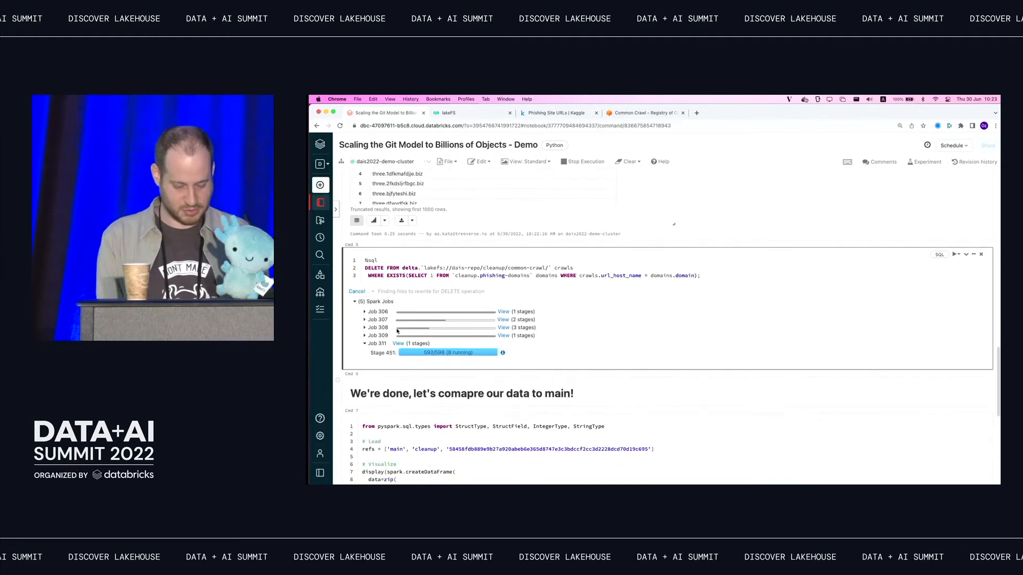
{"action": "scroll", "scroll_direction": "down", "scroll_amount": 3}
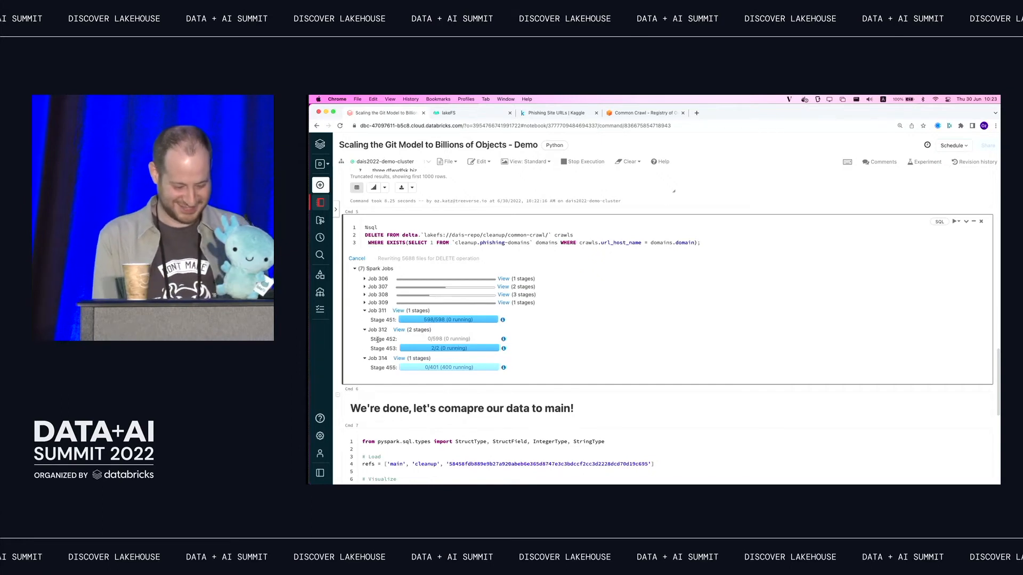
{"action": "scroll", "scroll_direction": "down", "scroll_amount": 3}
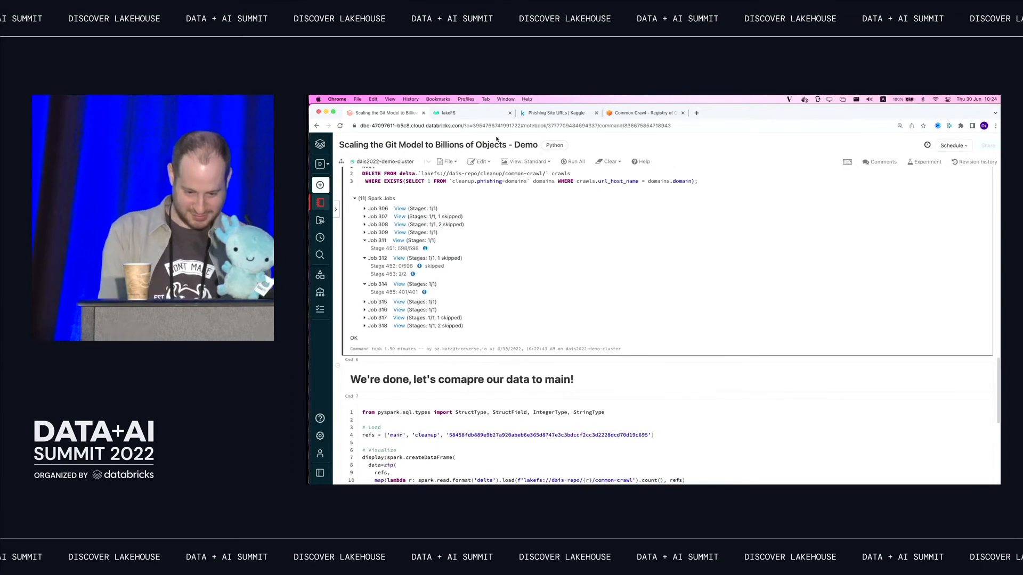
Step: Show cleanup's uncommitted changes: added phishing-domains/domains.csv and rewritten common-crawl parquet files
{"action": "left_click", "coordinate": [444, 113]}
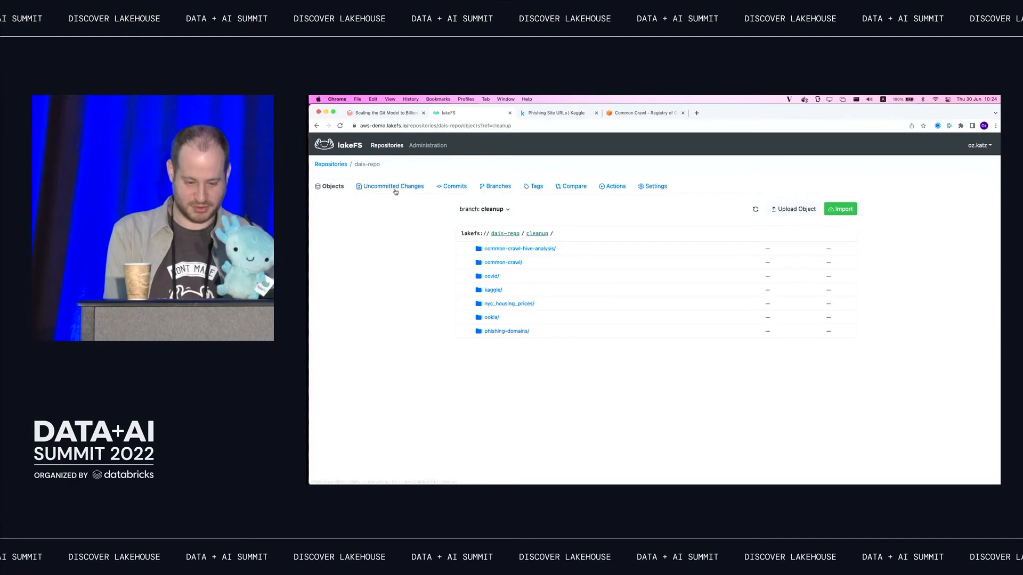
{"action": "left_click", "coordinate": [393, 187]}
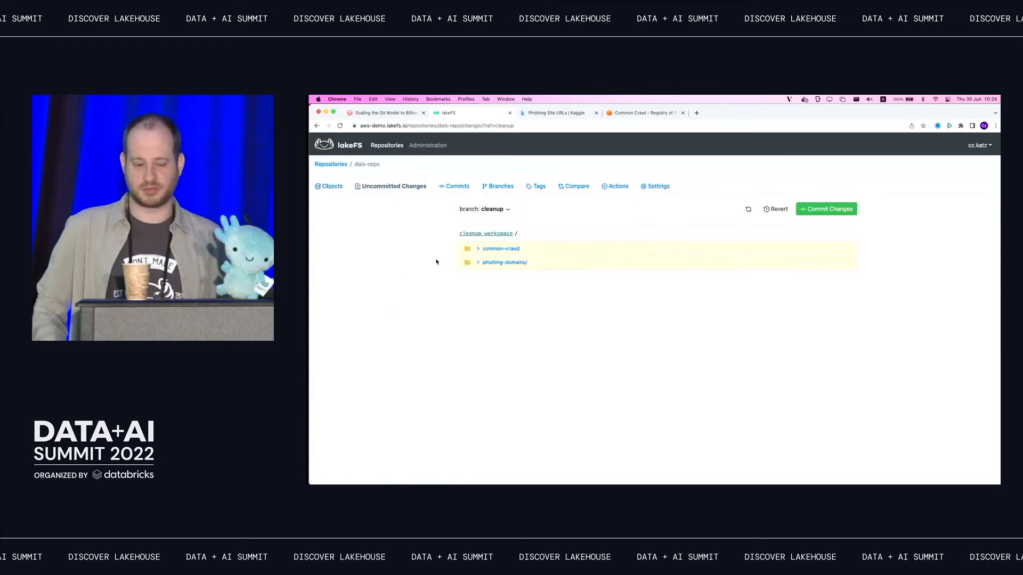
{"action": "left_click", "coordinate": [477, 262]}
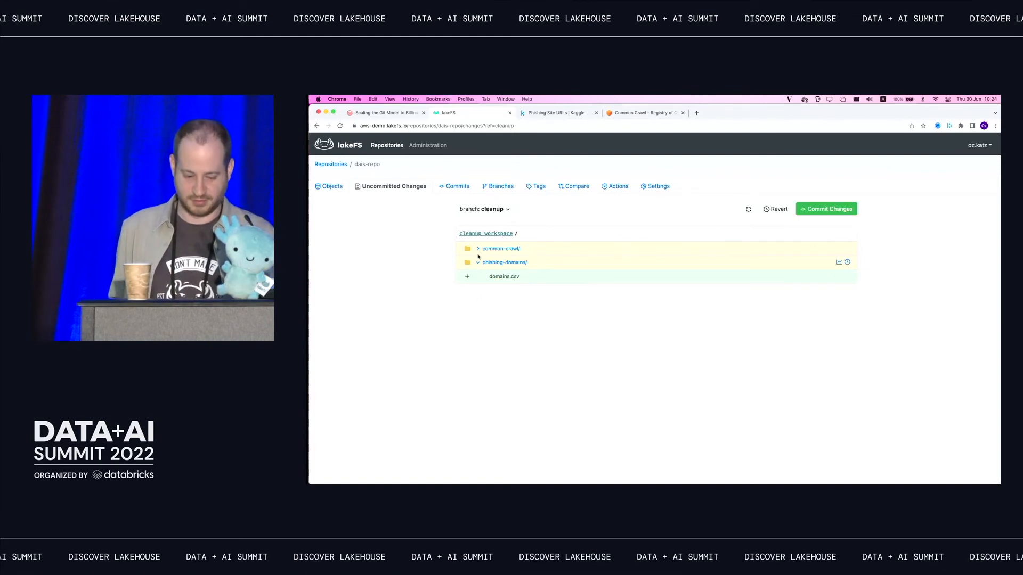
{"action": "left_click", "coordinate": [477, 249]}
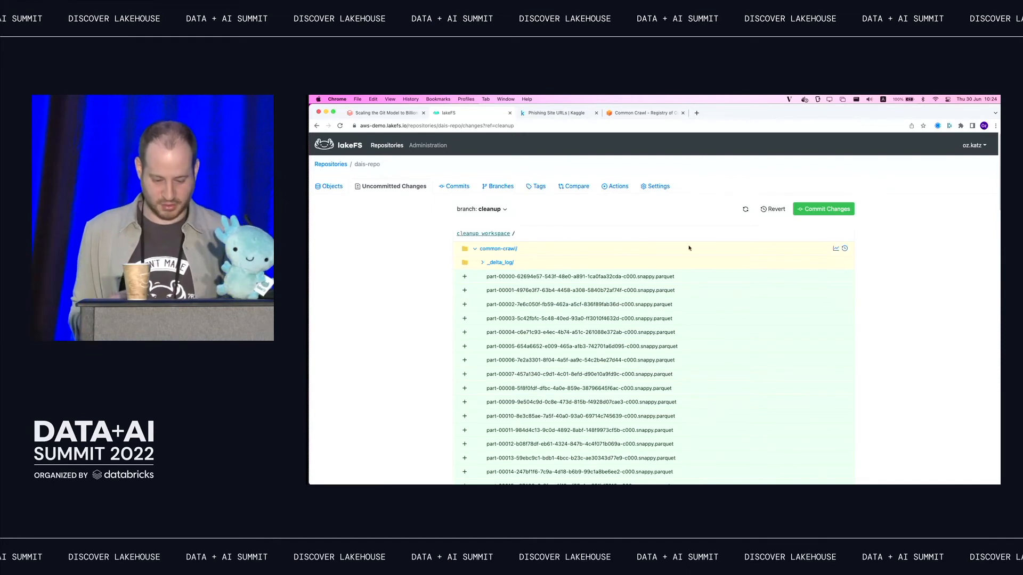
{"action": "left_click", "coordinate": [474, 248]}
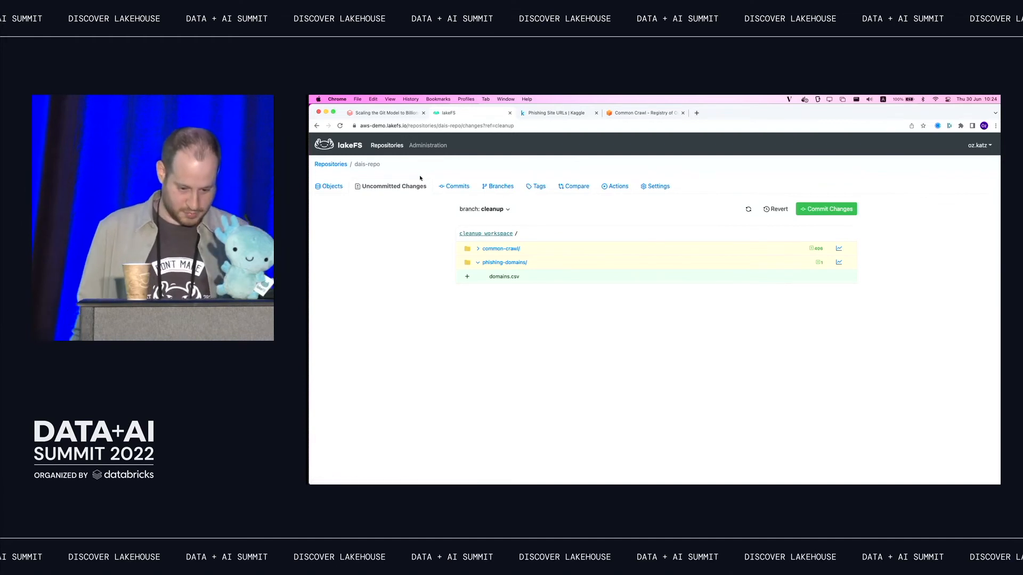
{"action": "mouse_move", "coordinate": [426, 290]}
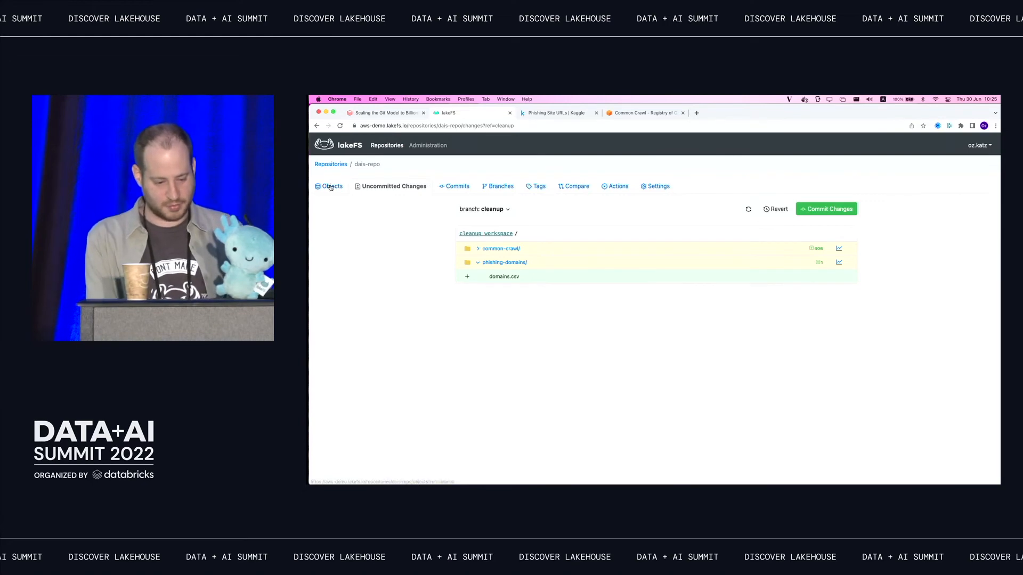
Step: Run the Databricks comparison cell charting common-crawl row counts per branch (main ~276M, cleanup ~253M)
{"action": "left_click", "coordinate": [385, 113]}
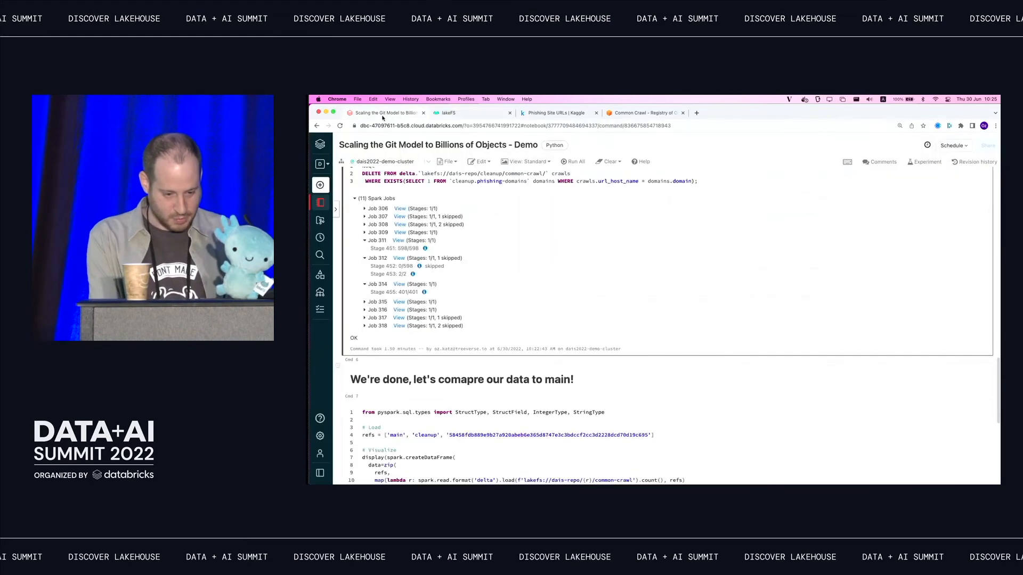
{"action": "scroll", "scroll_direction": "down", "scroll_amount": 3}
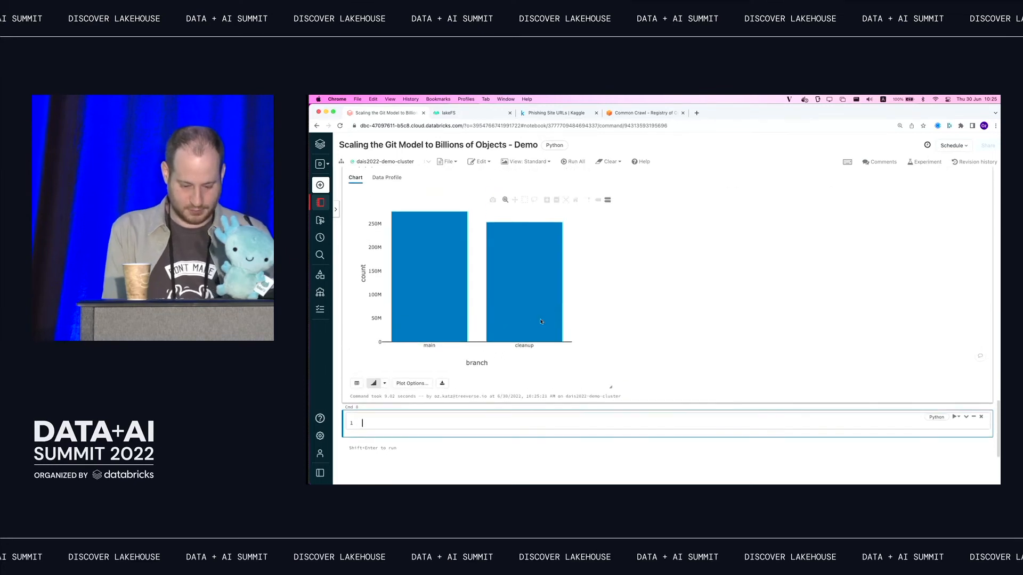
{"action": "mouse_move", "coordinate": [445, 273]}
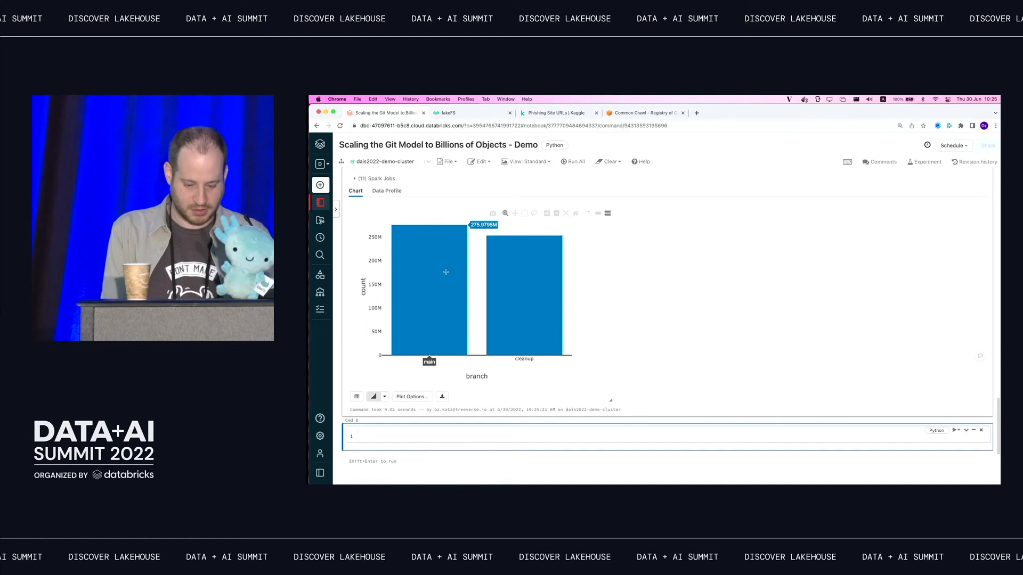
{"action": "mouse_move", "coordinate": [442, 254]}
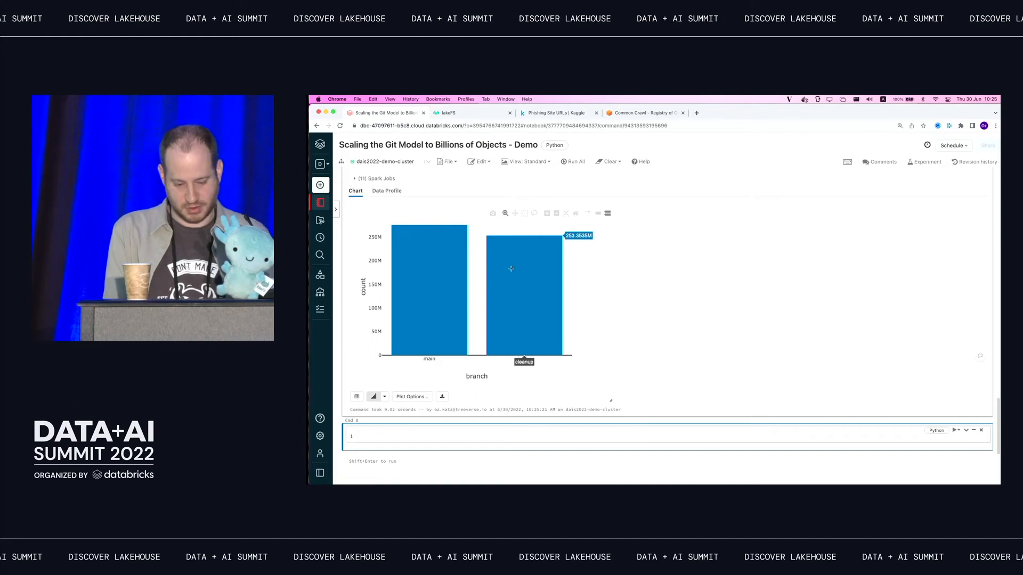
{"action": "mouse_move", "coordinate": [593, 261]}
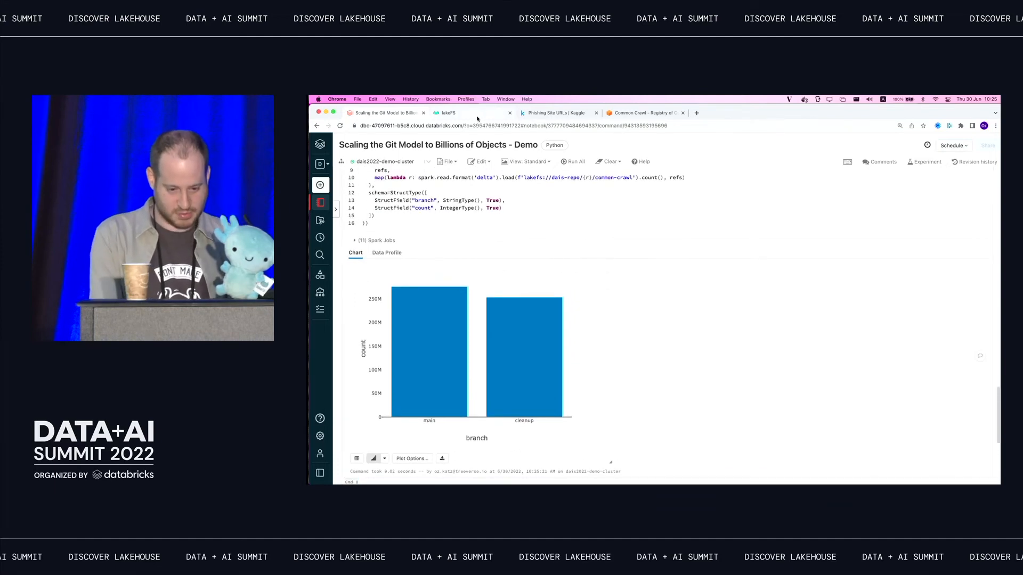
Step: Commit the cleanup branch's uncommitted changes with the message "cleaned up the datas!"
{"action": "left_click", "coordinate": [447, 113]}
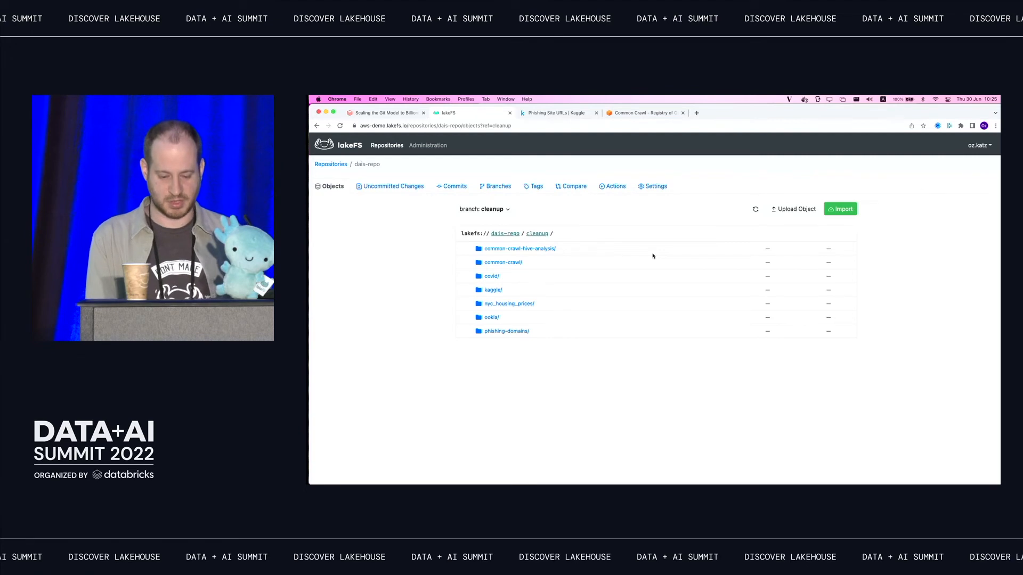
{"action": "left_click", "coordinate": [392, 185]}
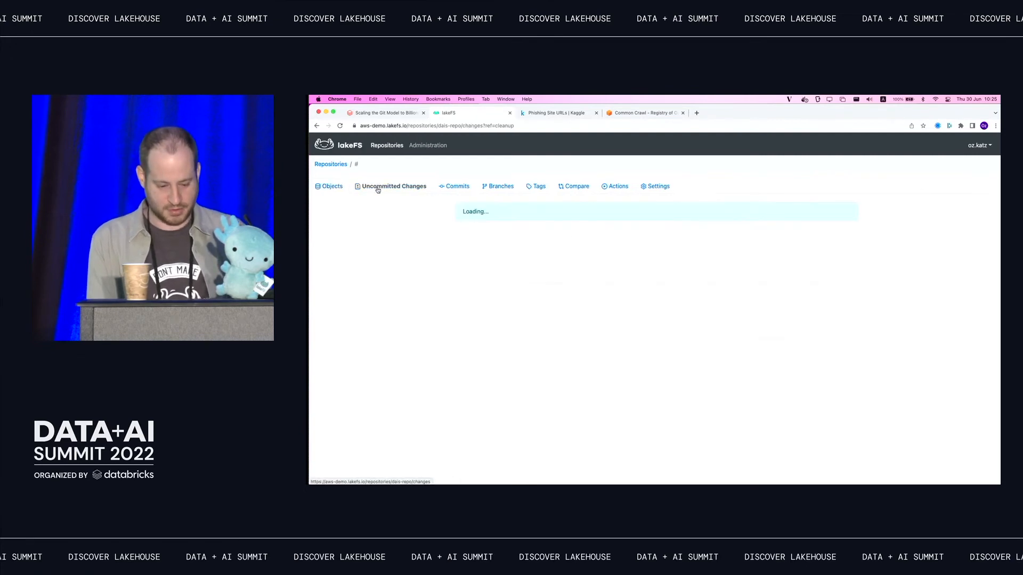
{"action": "left_click", "coordinate": [827, 208]}
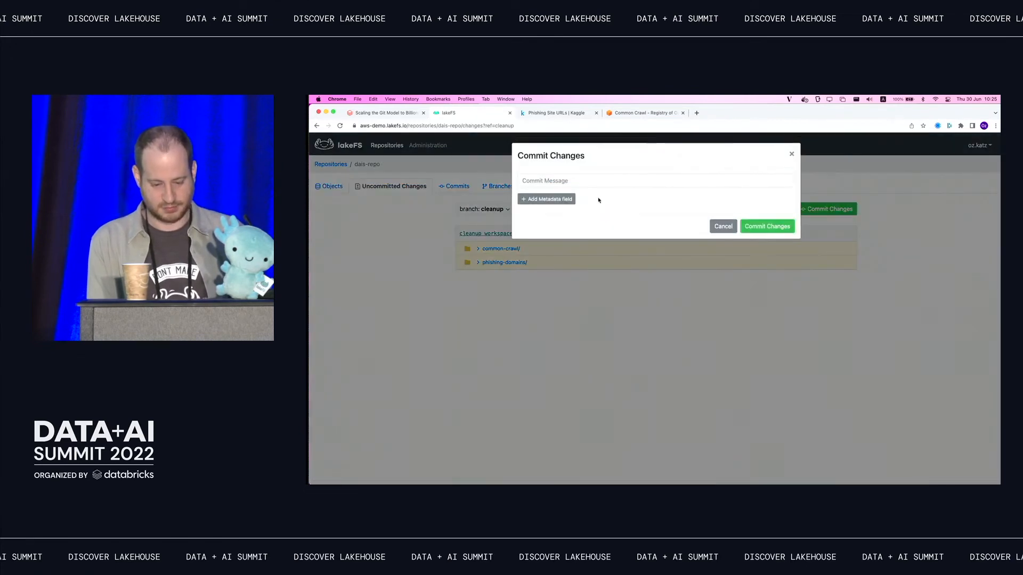
{"action": "type", "text": "cleaned up the d"}
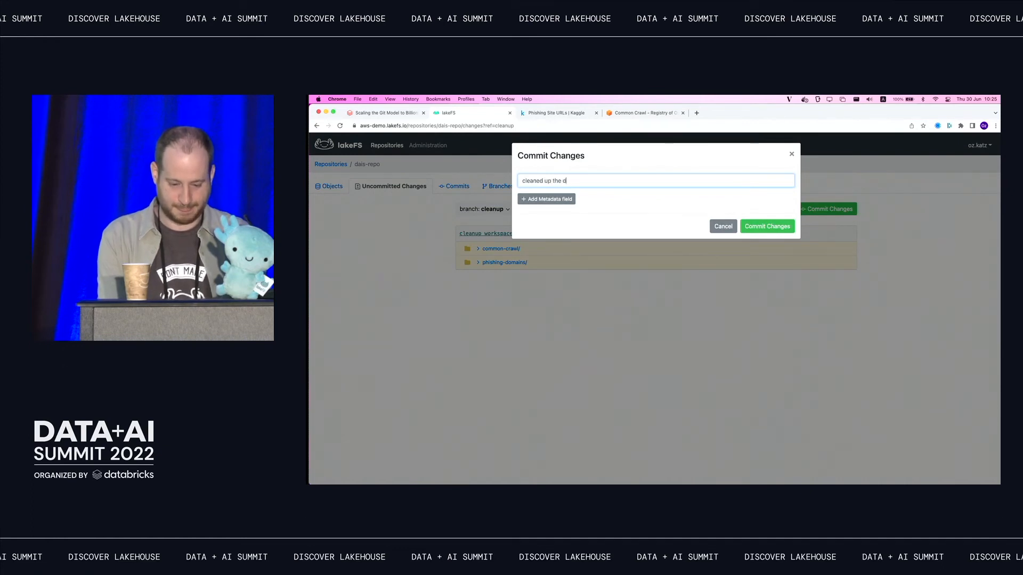
{"action": "type", "text": "atas!"}
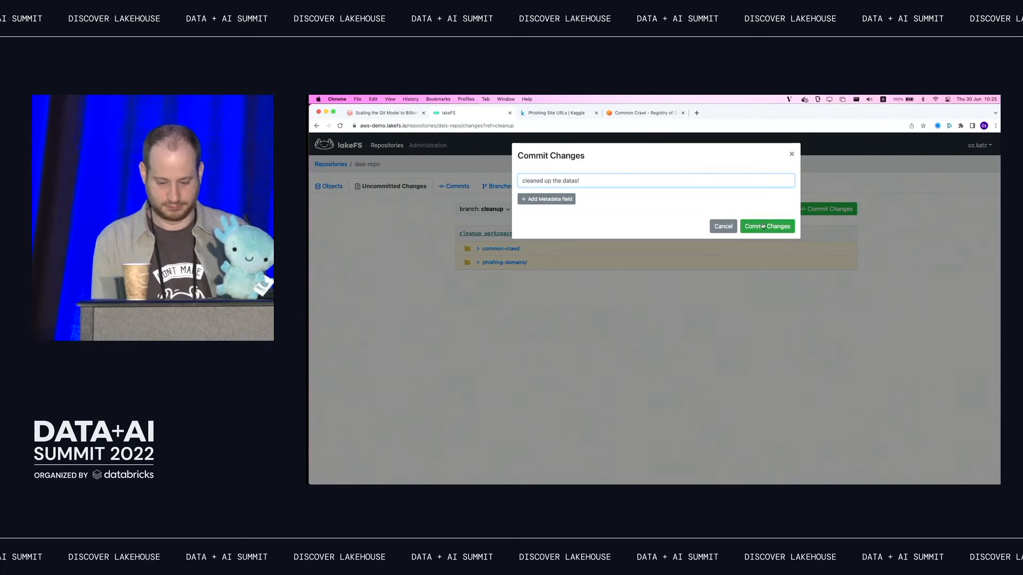
{"action": "left_click", "coordinate": [767, 226]}
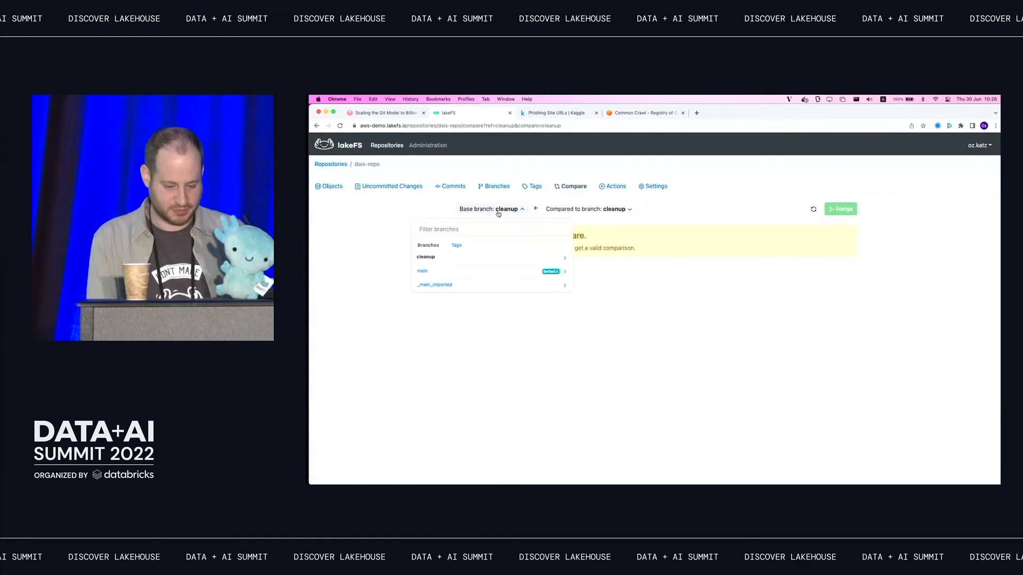
Step: Compare cleanup against base branch main and confirm the merge into main
{"action": "left_click", "coordinate": [422, 270]}
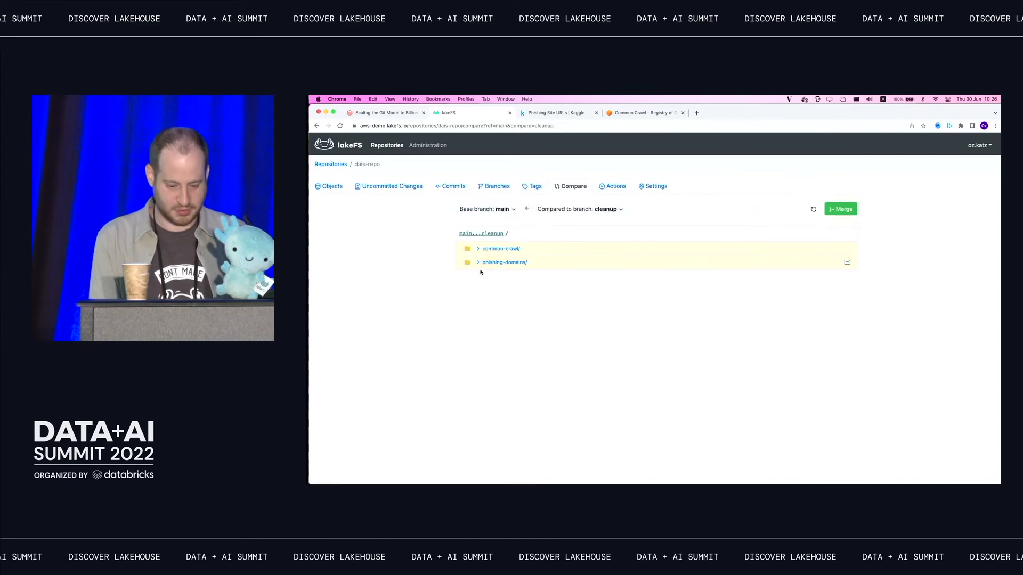
{"action": "mouse_move", "coordinate": [556, 283]}
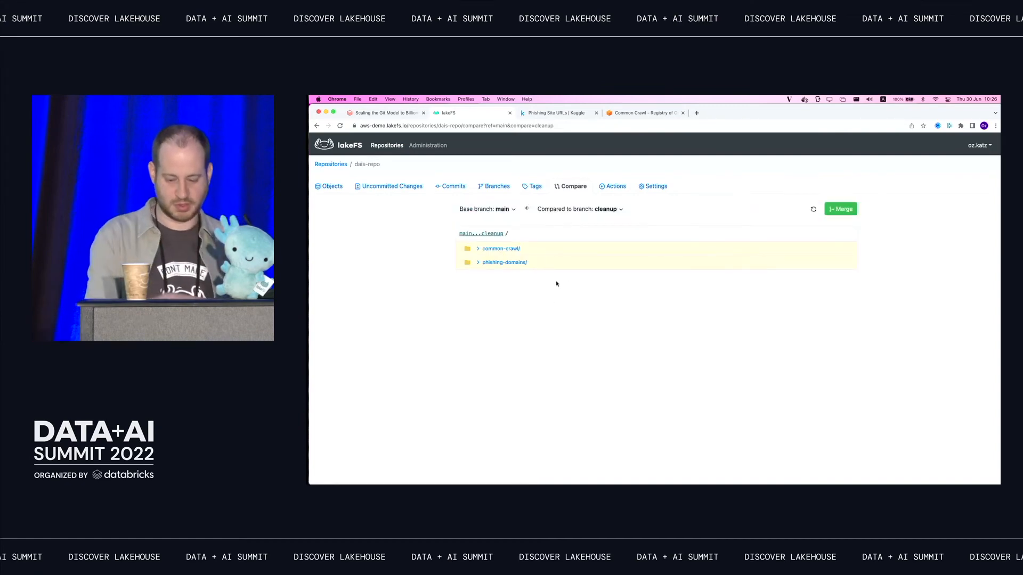
{"action": "left_click", "coordinate": [840, 209]}
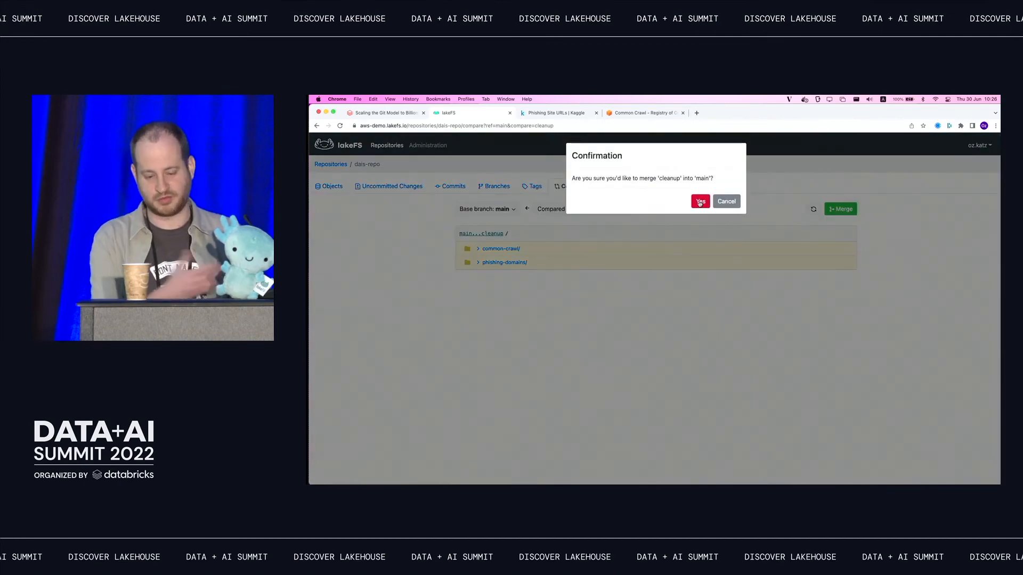
{"action": "left_click", "coordinate": [700, 201]}
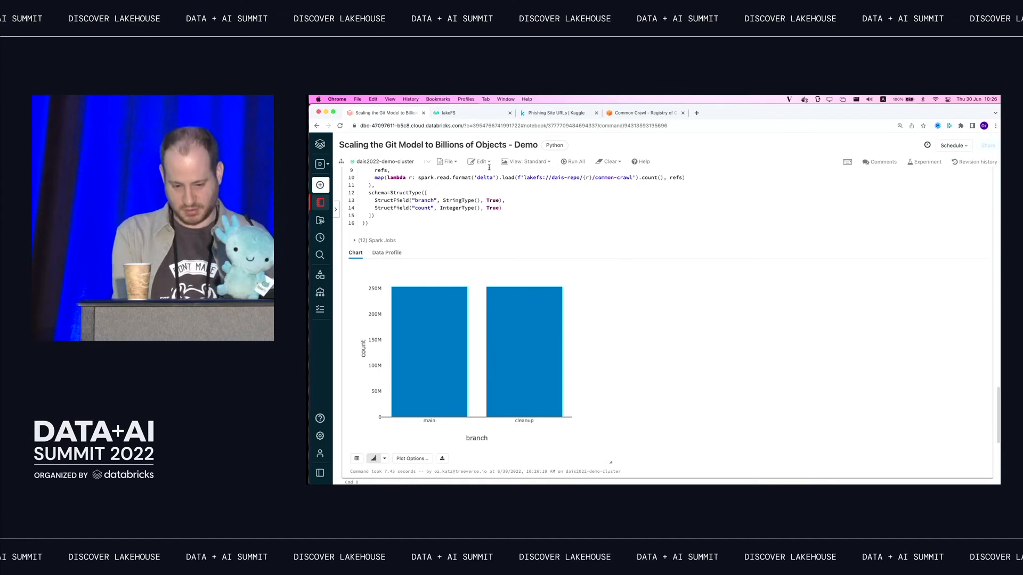
Step: View main's commit history in lakeFS, then return to the Databricks row-count cell
{"action": "left_click", "coordinate": [447, 112]}
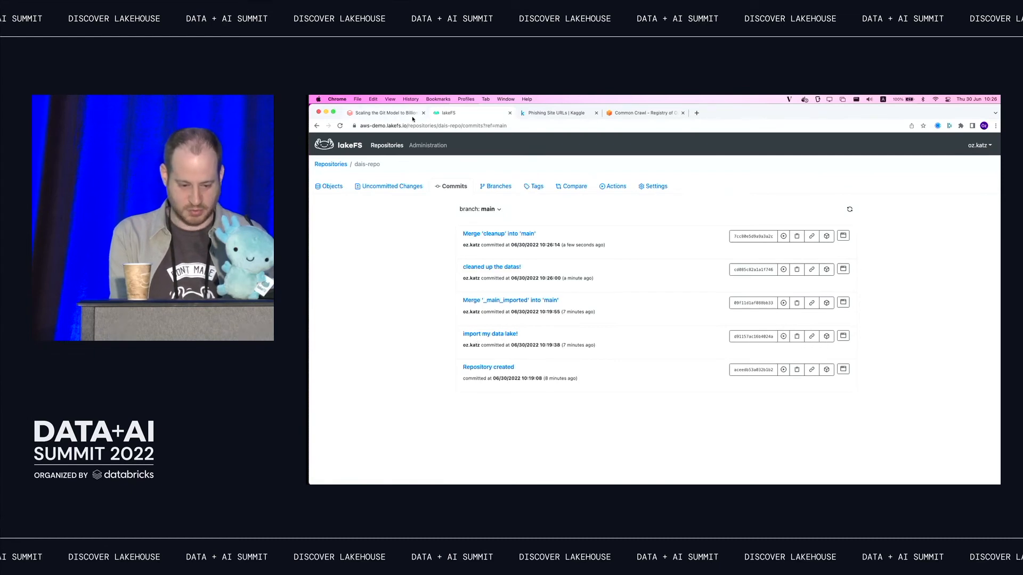
{"action": "left_click", "coordinate": [385, 113]}
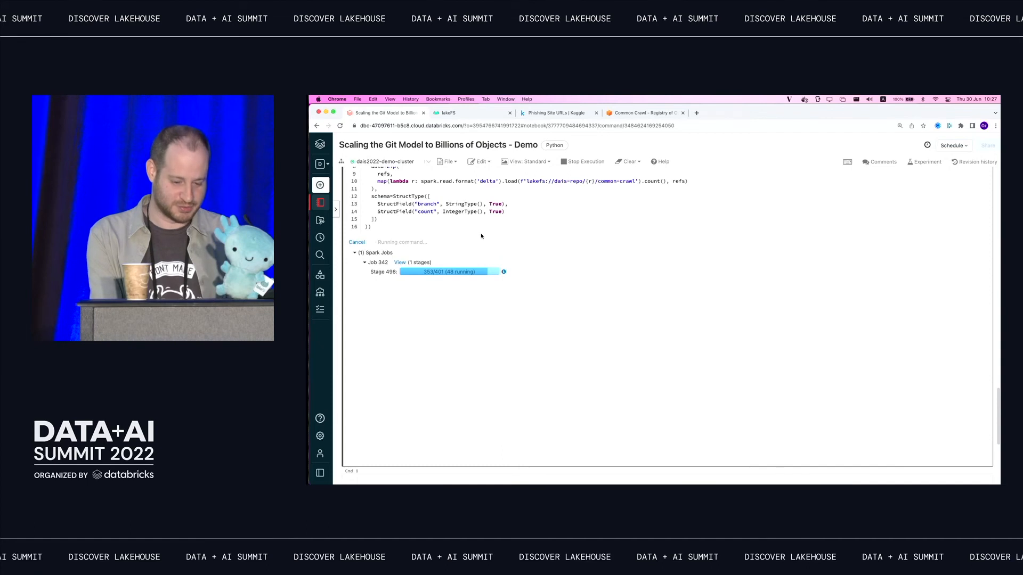
{"action": "mouse_move", "coordinate": [516, 243]}
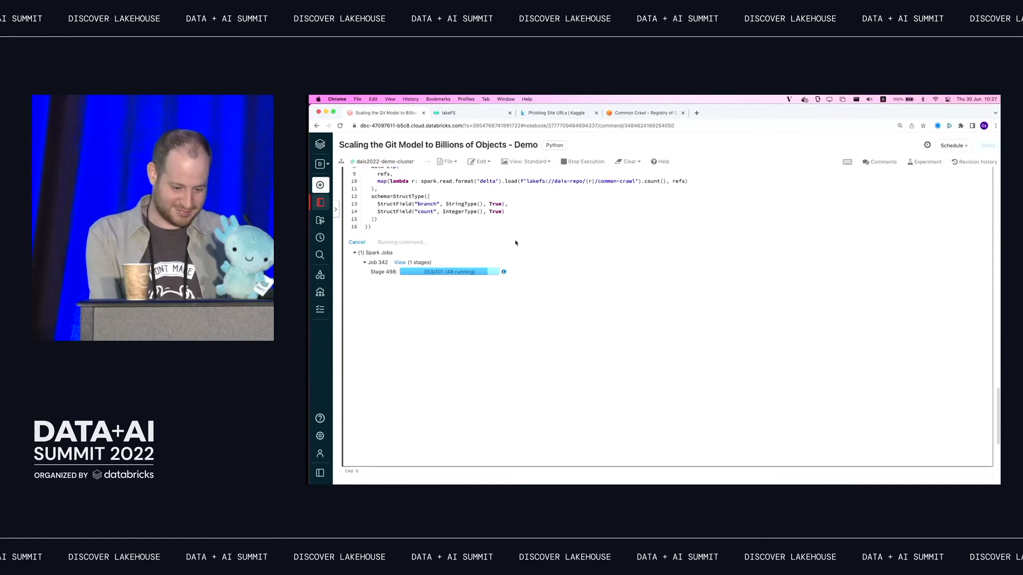
{"action": "mouse_move", "coordinate": [527, 264]}
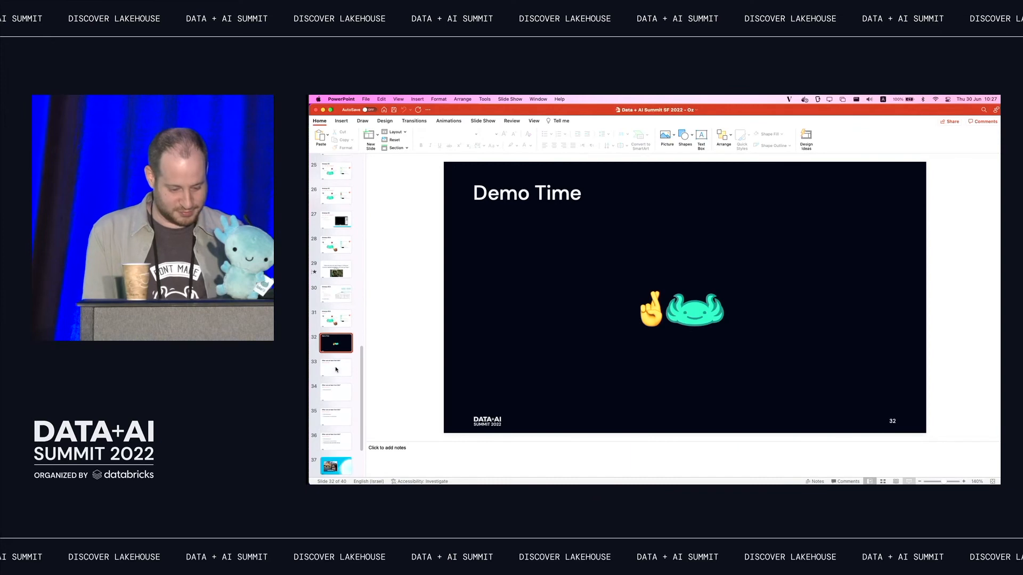
{"action": "mouse_move", "coordinate": [337, 343]}
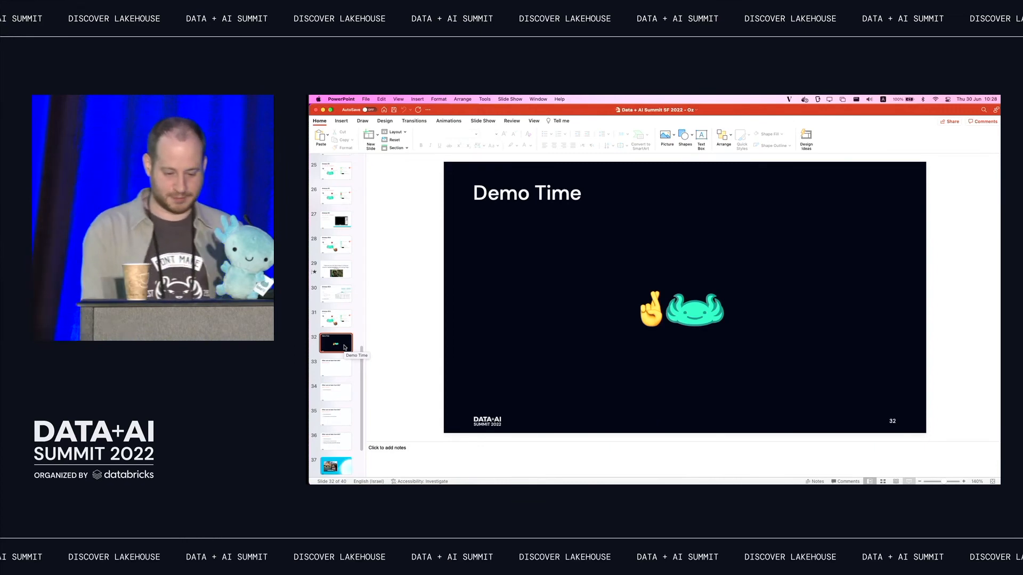
Step: Advance to slide 35, "What can we learn from this?", listing the key lessons
{"action": "left_click", "coordinate": [335, 367]}
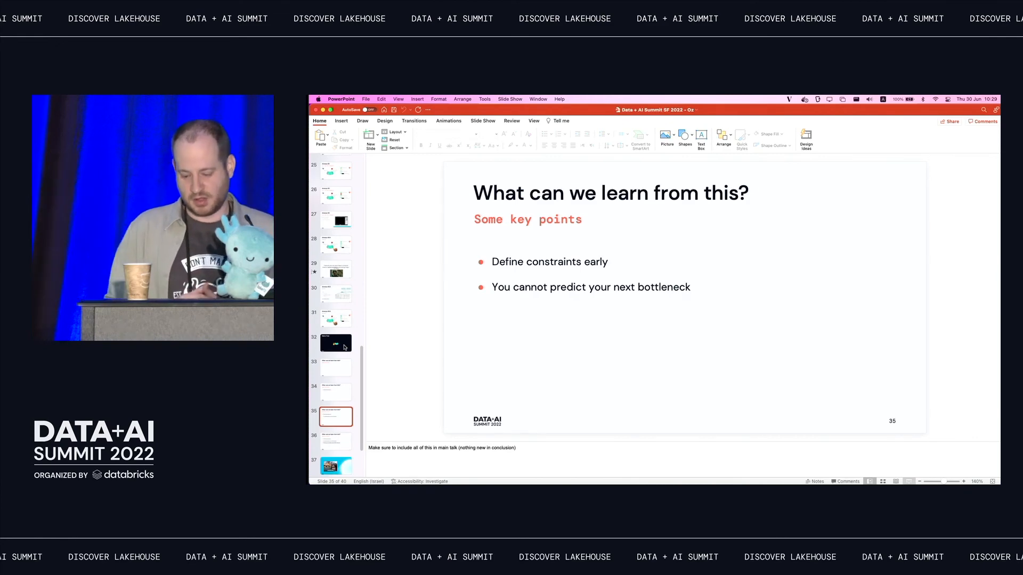
Step: Reveal the third key point on the data model, then advance to the RETENTION.SCALA meme slide
{"action": "left_click", "coordinate": [336, 441]}
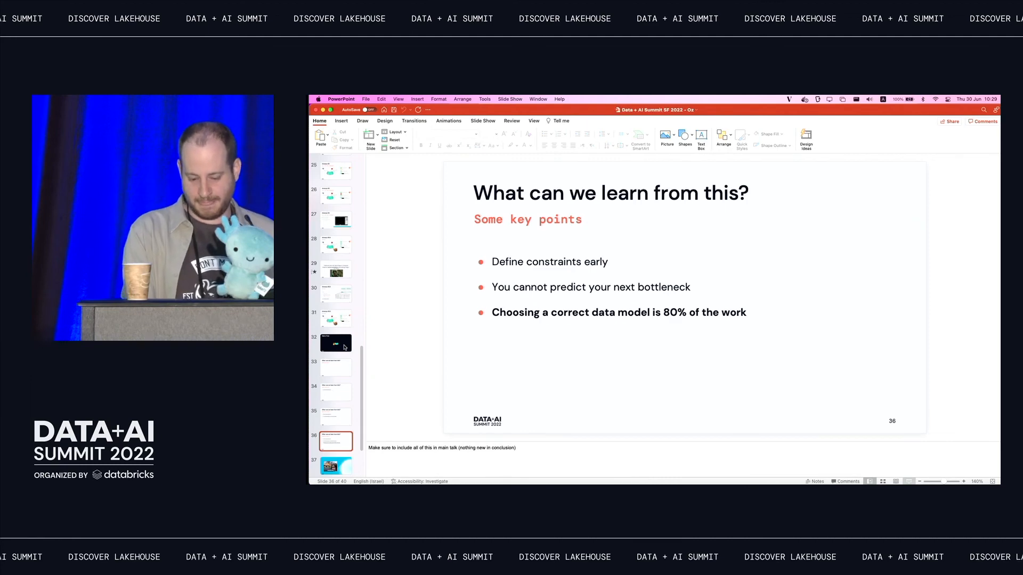
{"action": "left_click", "coordinate": [334, 467]}
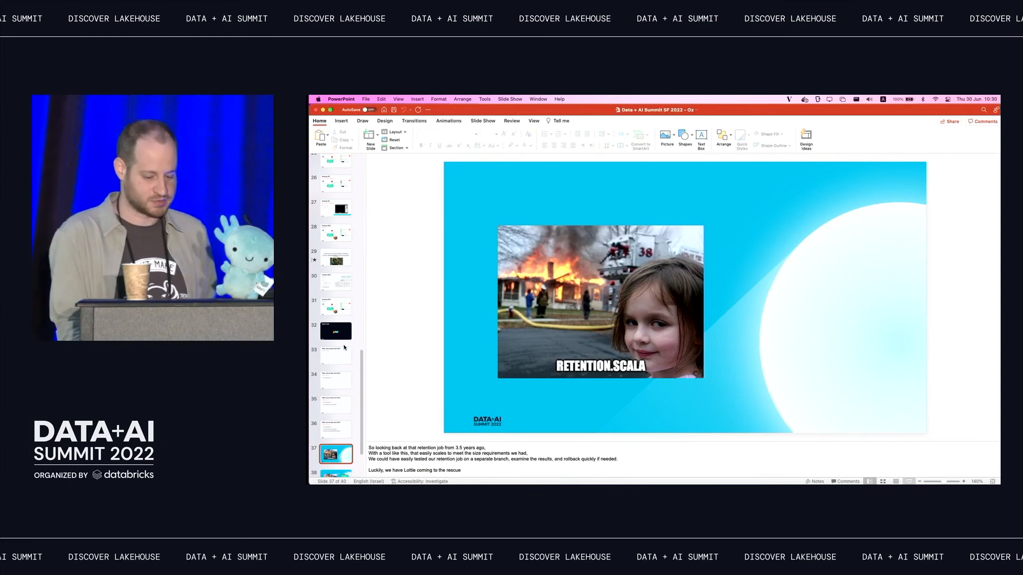
{"action": "left_click", "coordinate": [334, 454]}
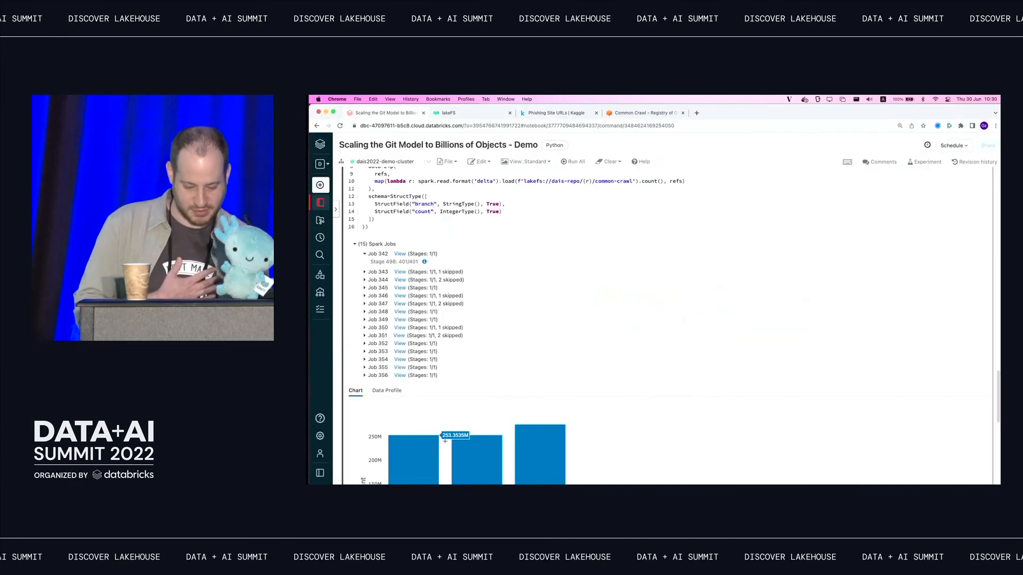
{"action": "scroll", "scroll_direction": "down", "scroll_amount": 3}
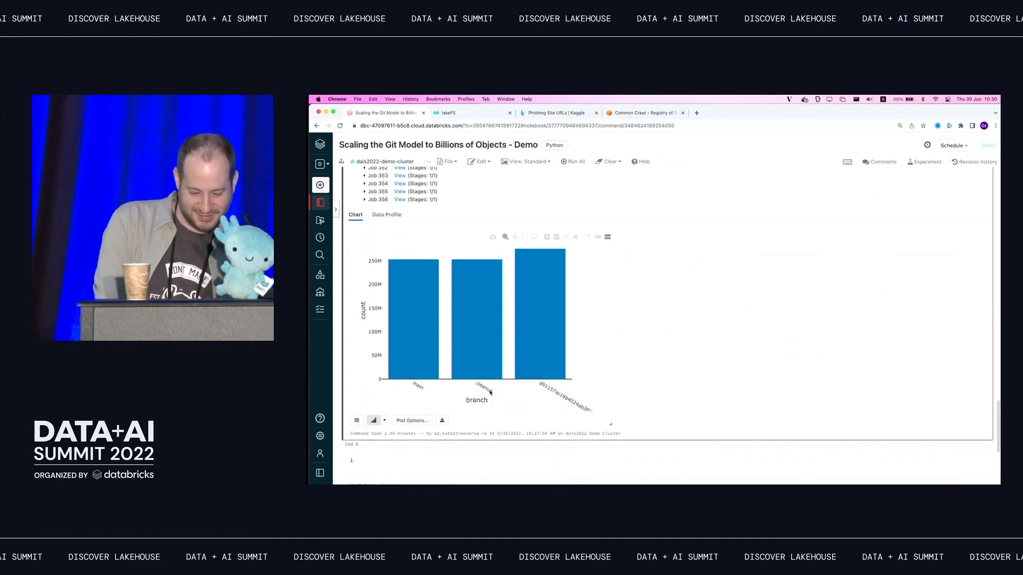
{"action": "mouse_move", "coordinate": [529, 335]}
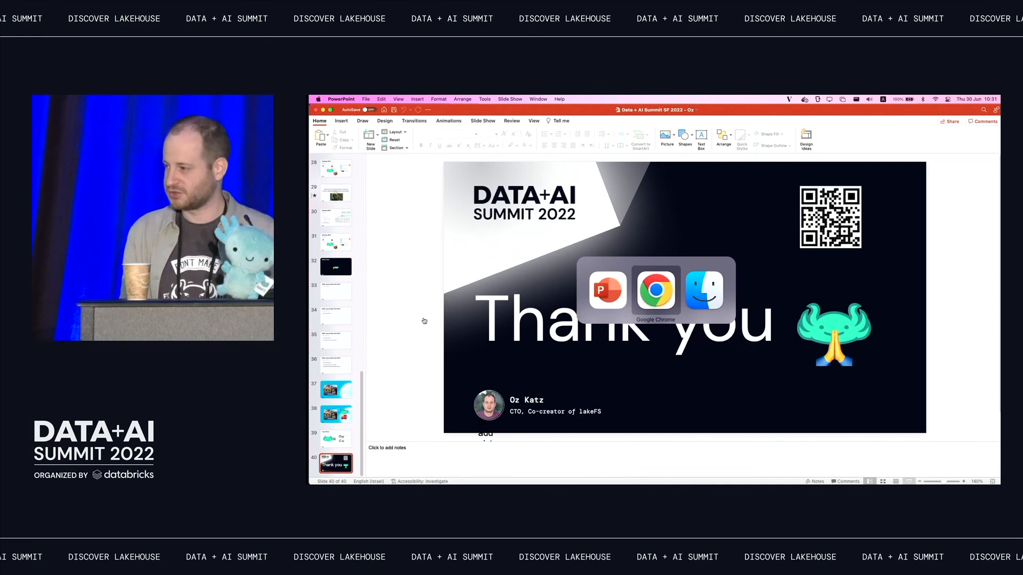
{"action": "left_click", "coordinate": [655, 290]}
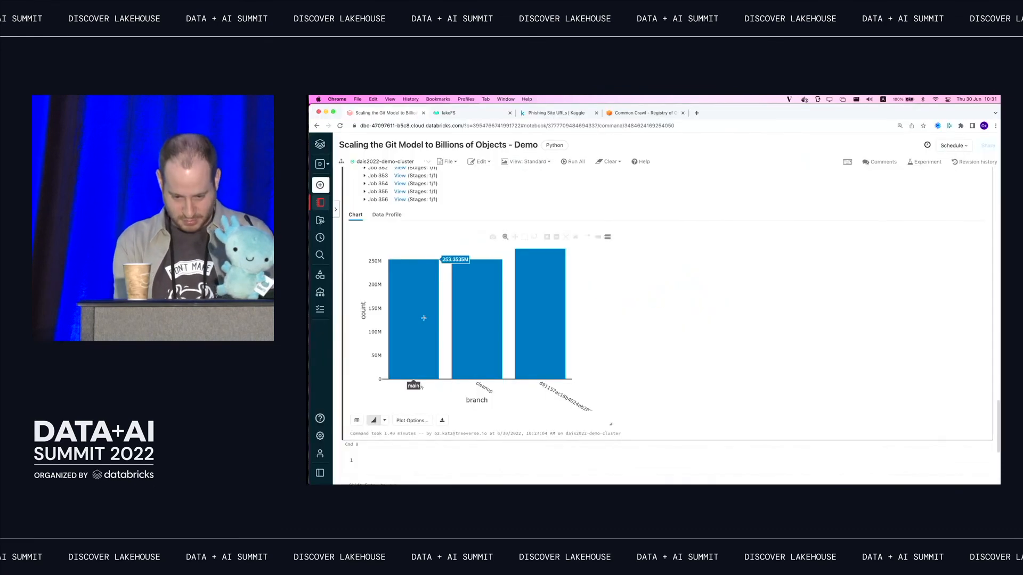